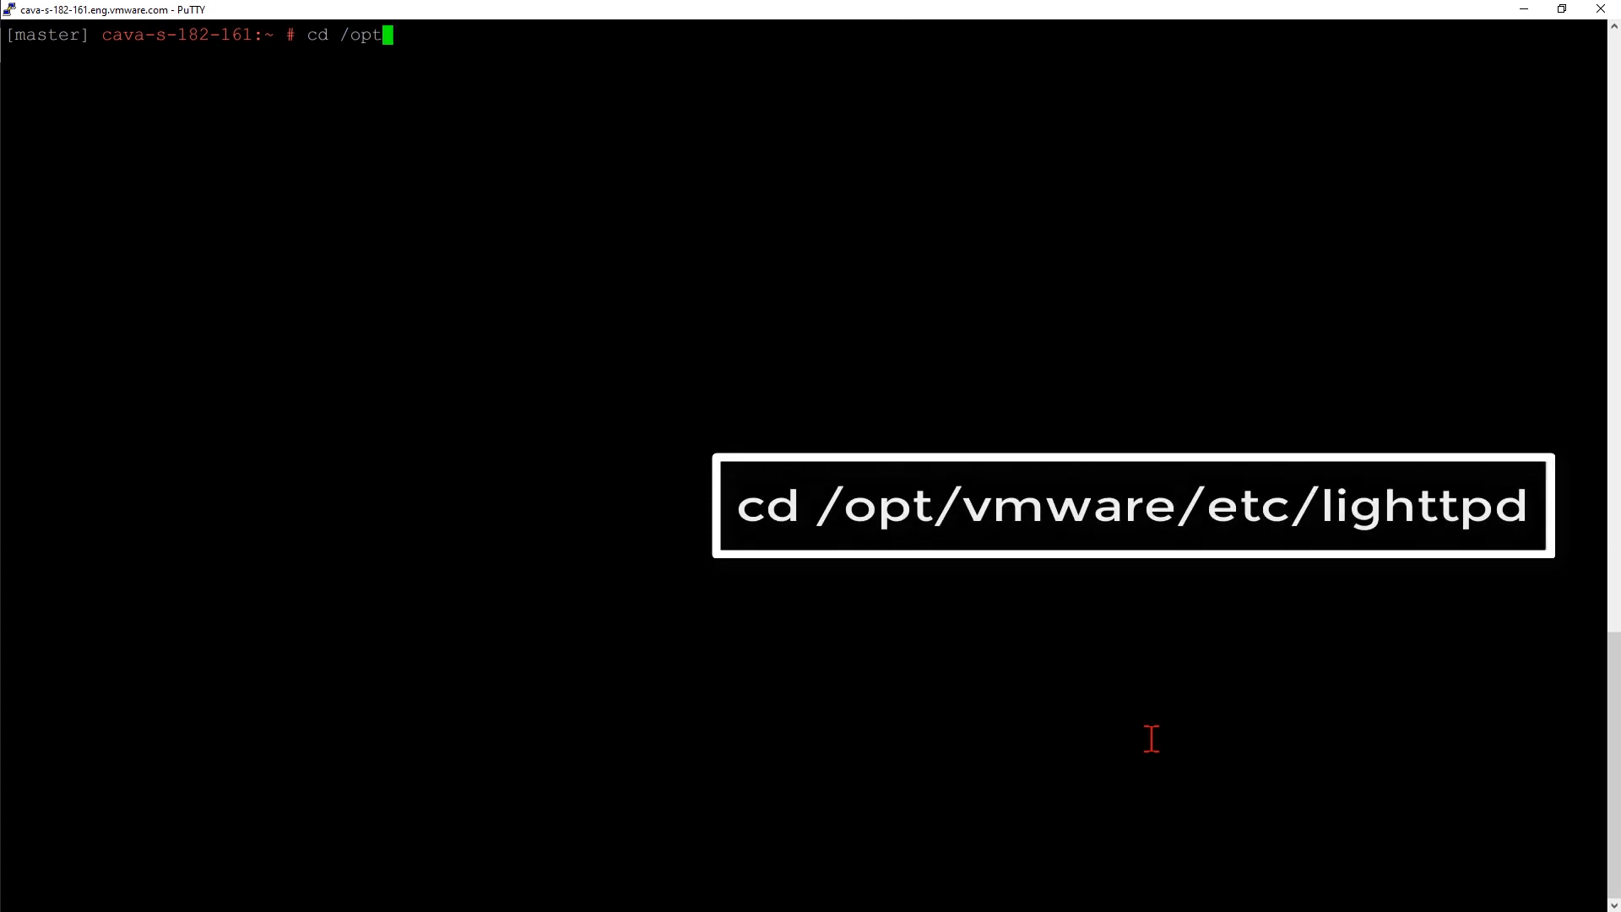
In /opt/vmware/etc/lighttpd, inspect the current self-signed localhost server.pem with openssl x509.
type("/vmware/etc/lighttpd/")
type("ls -l")
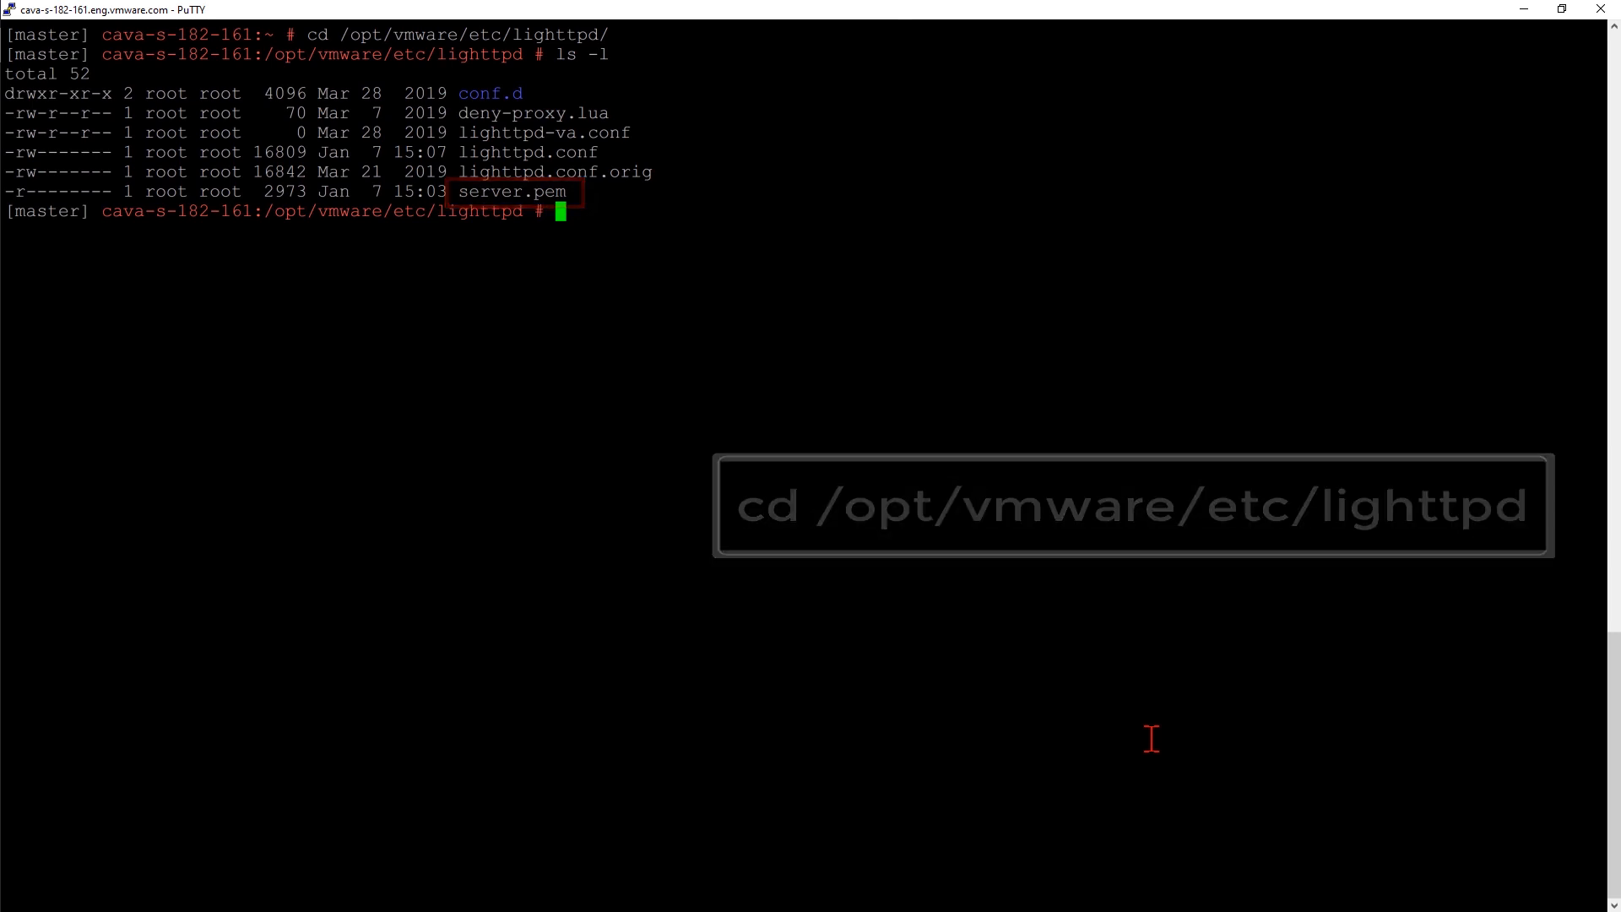
type("openssl x509 -in server.pem -")
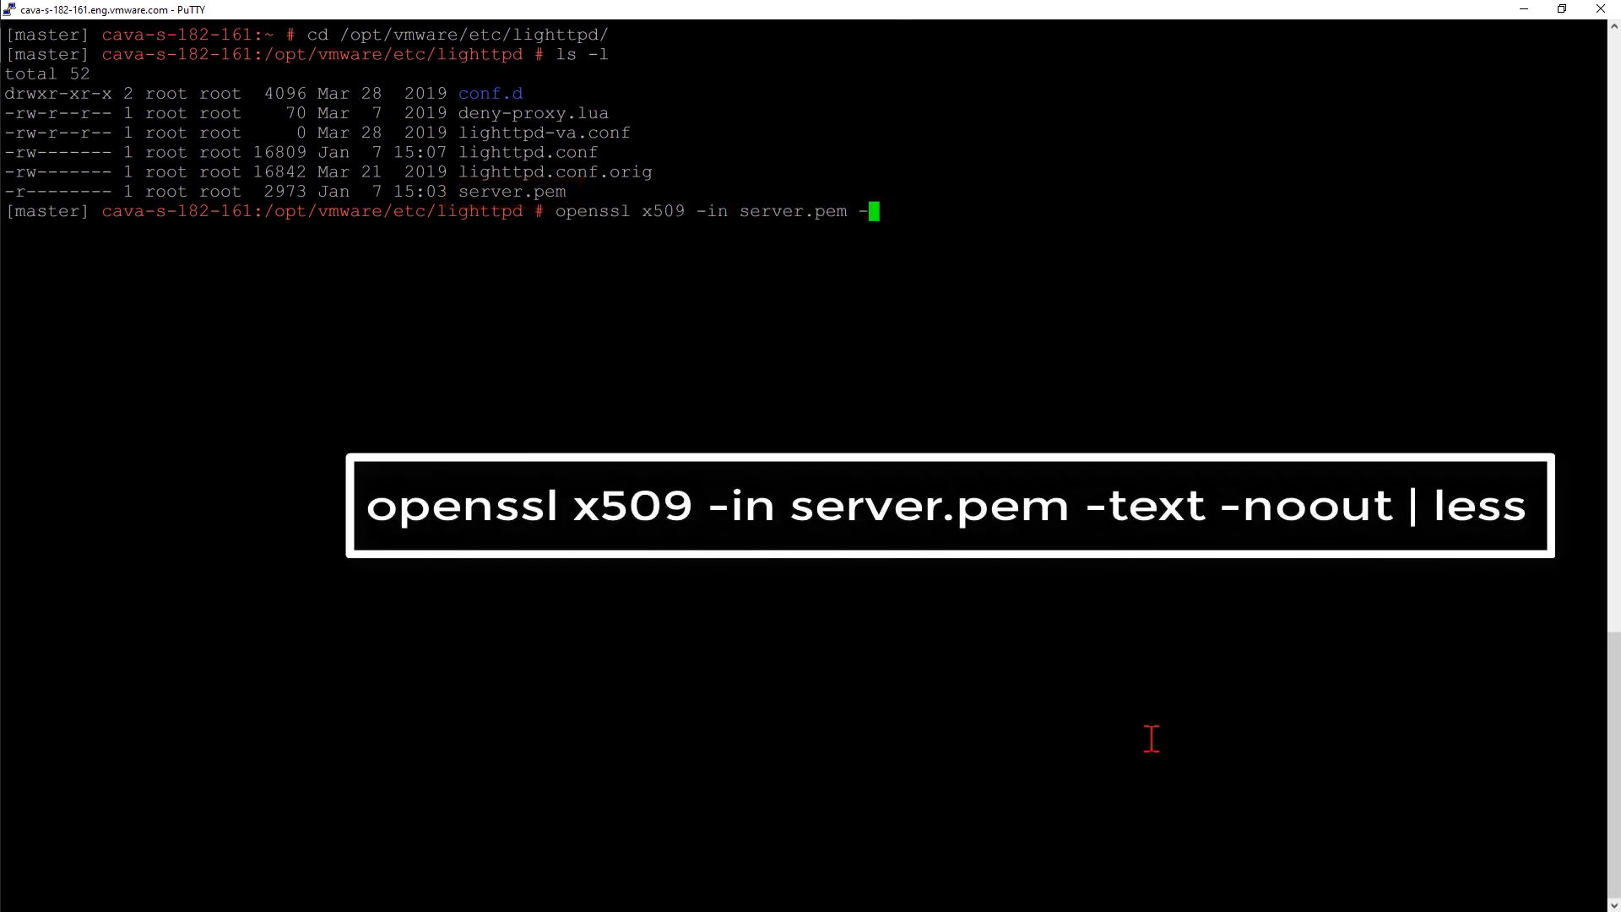
key("Return")
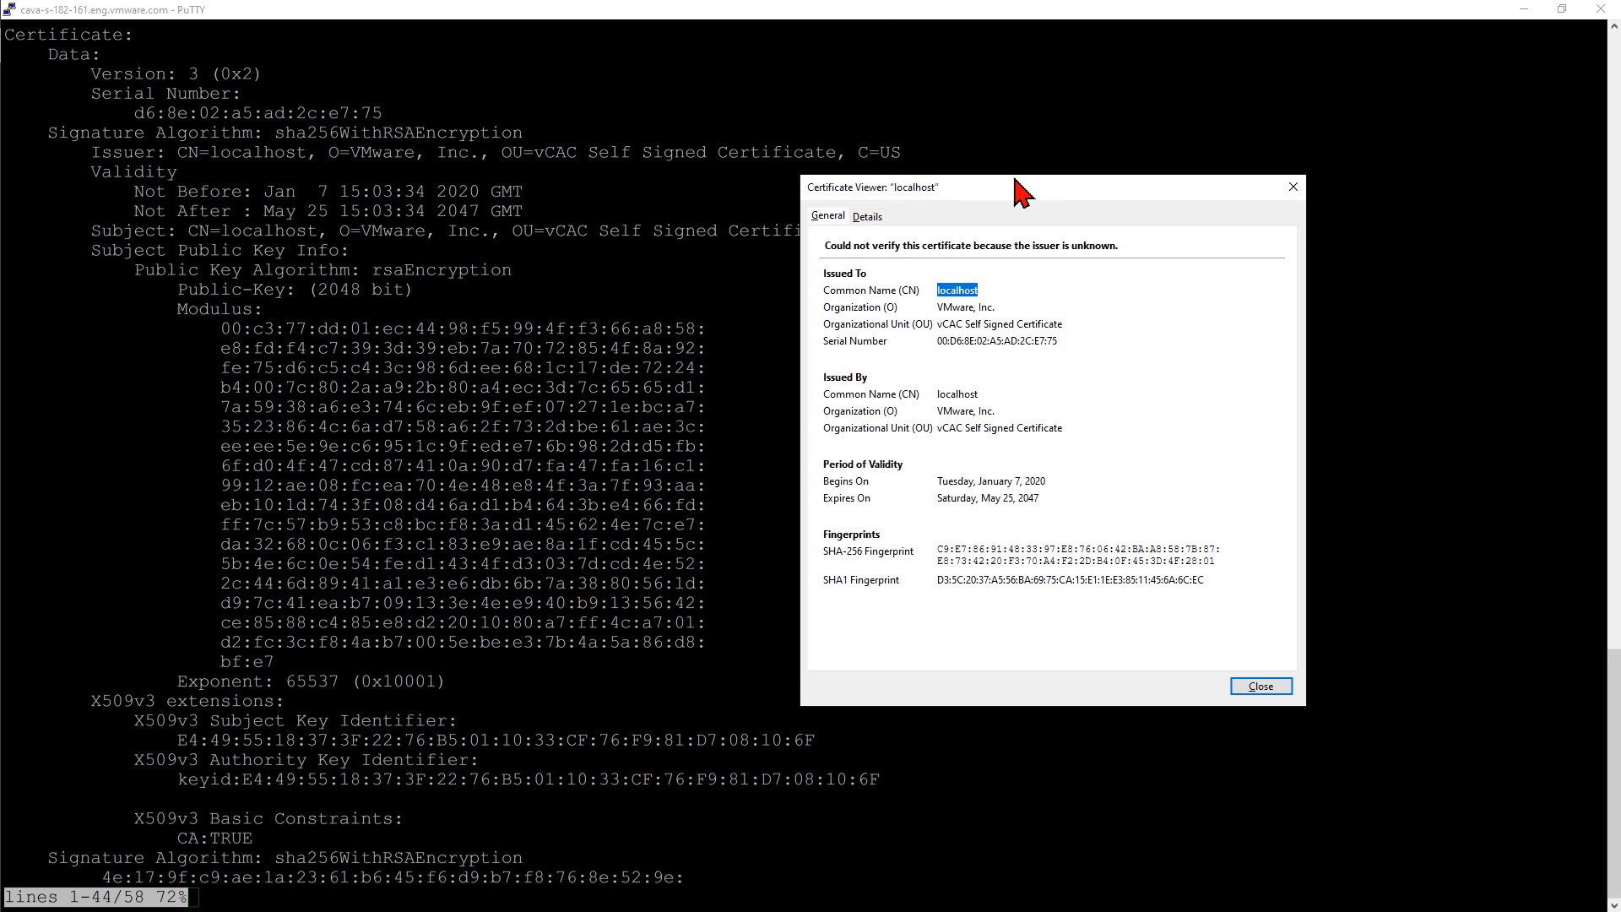
left_click(1258, 685)
type("cp")
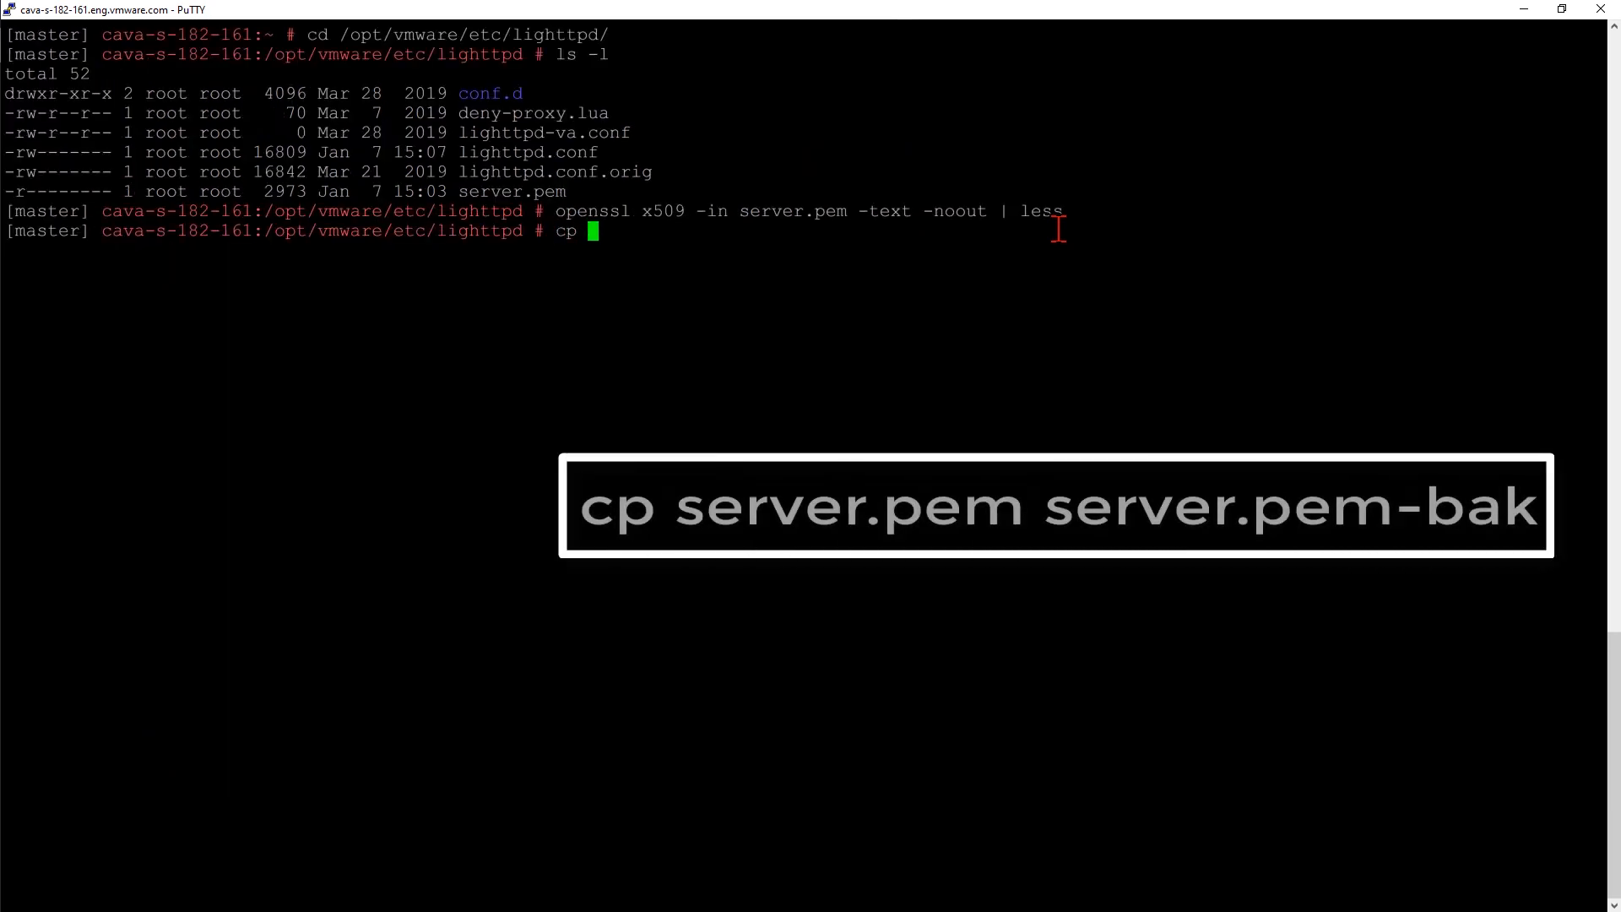
Copy server.pem to a backup file named server.pem-bak.
type("server.pem")
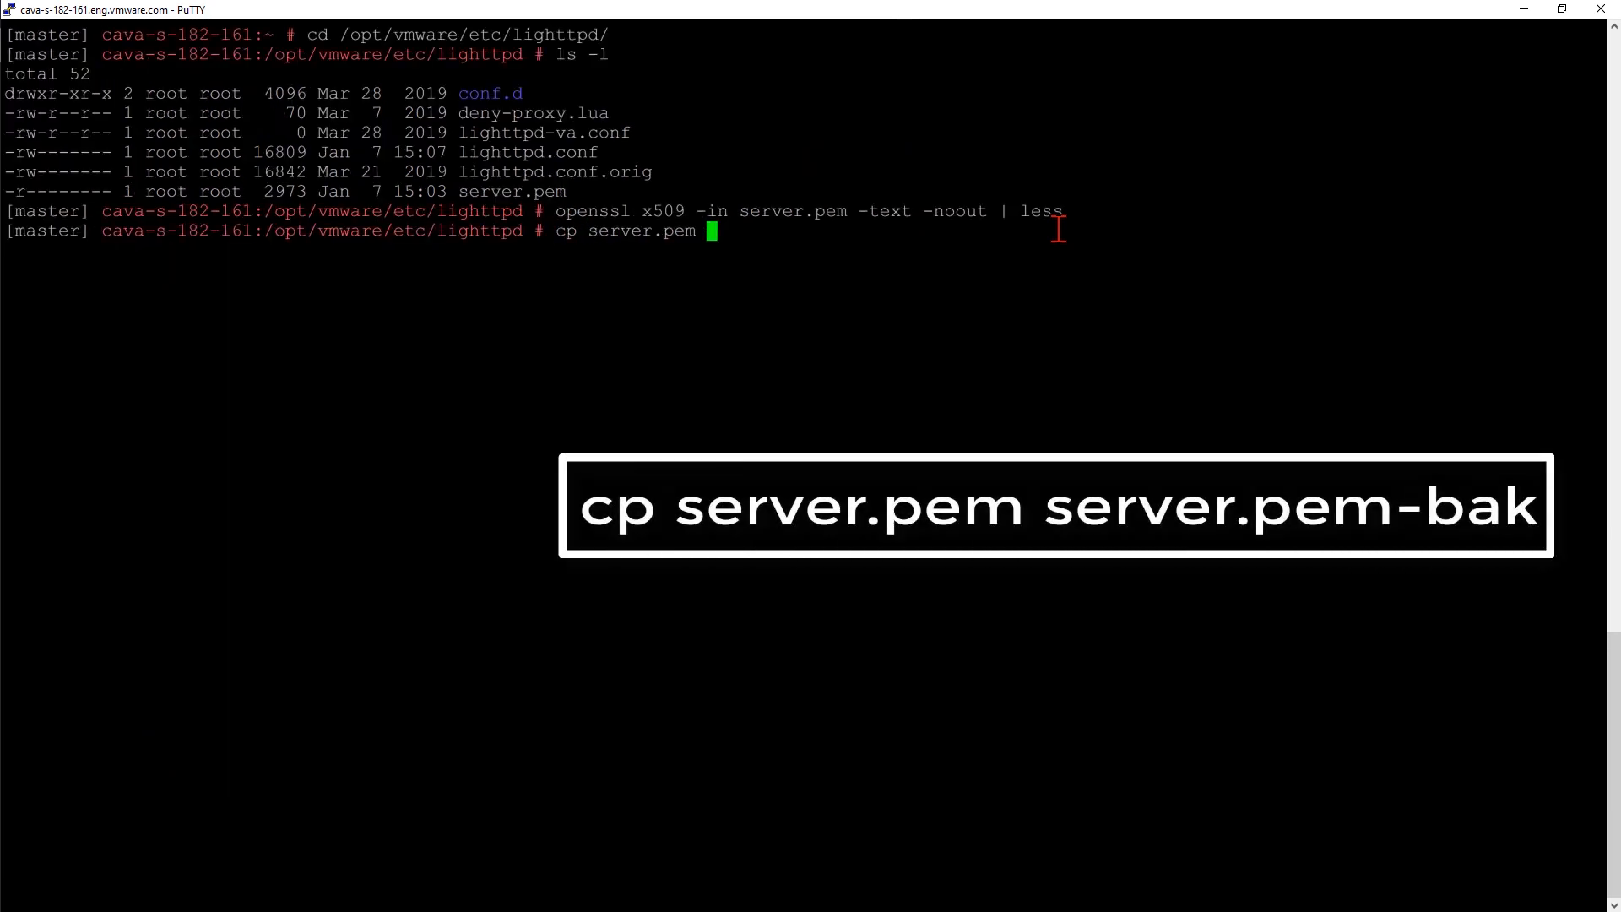
type("server.pem")
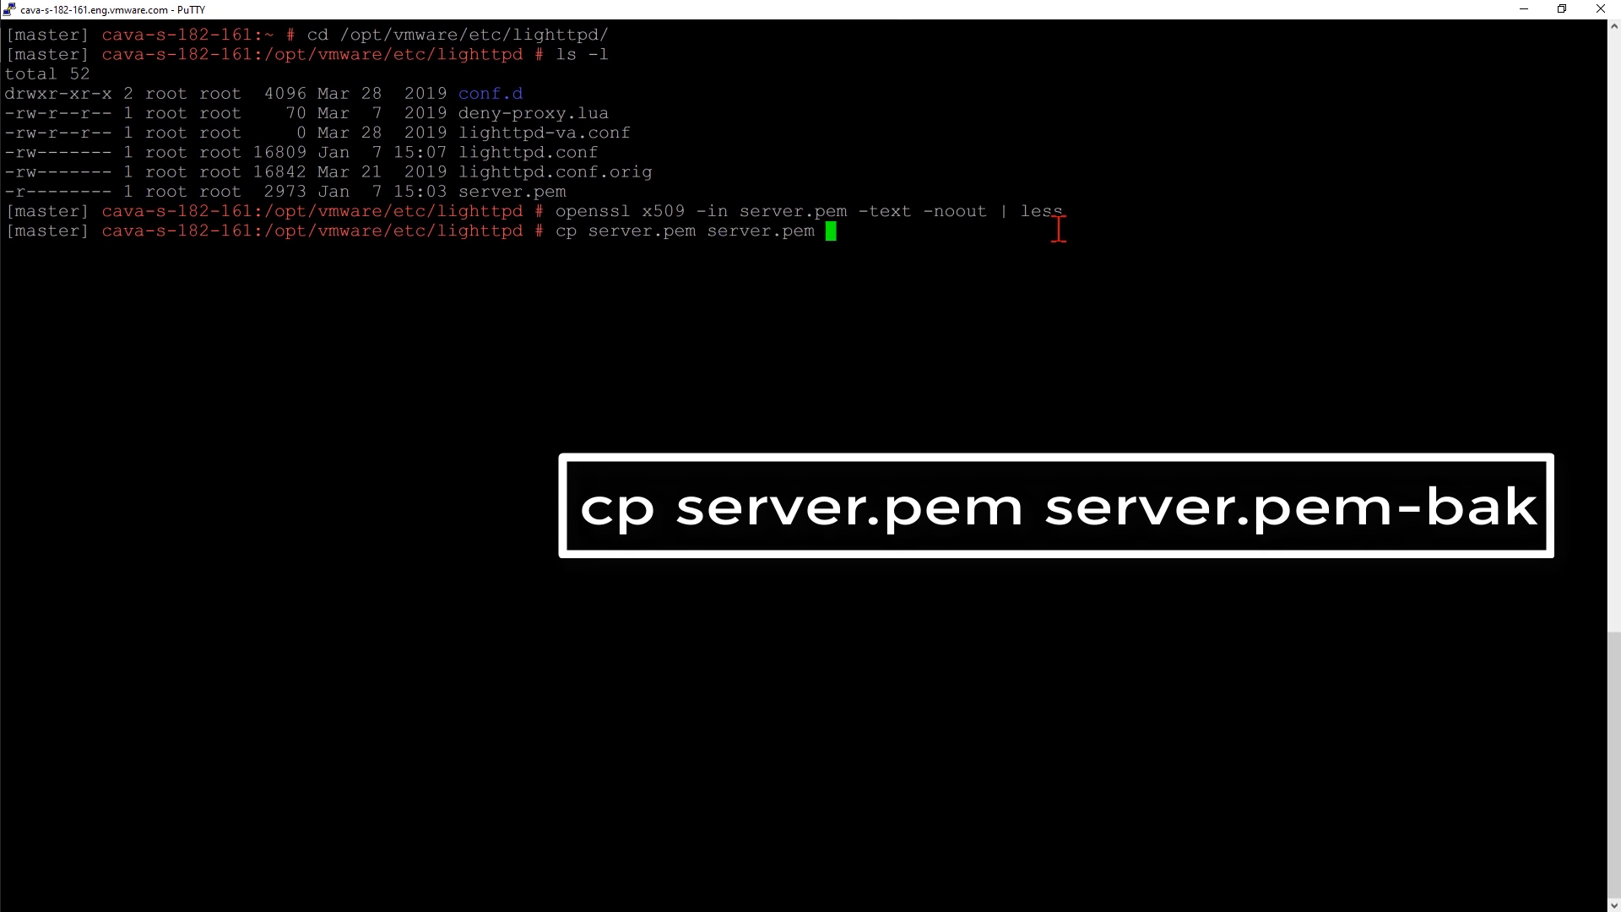
type("-bak")
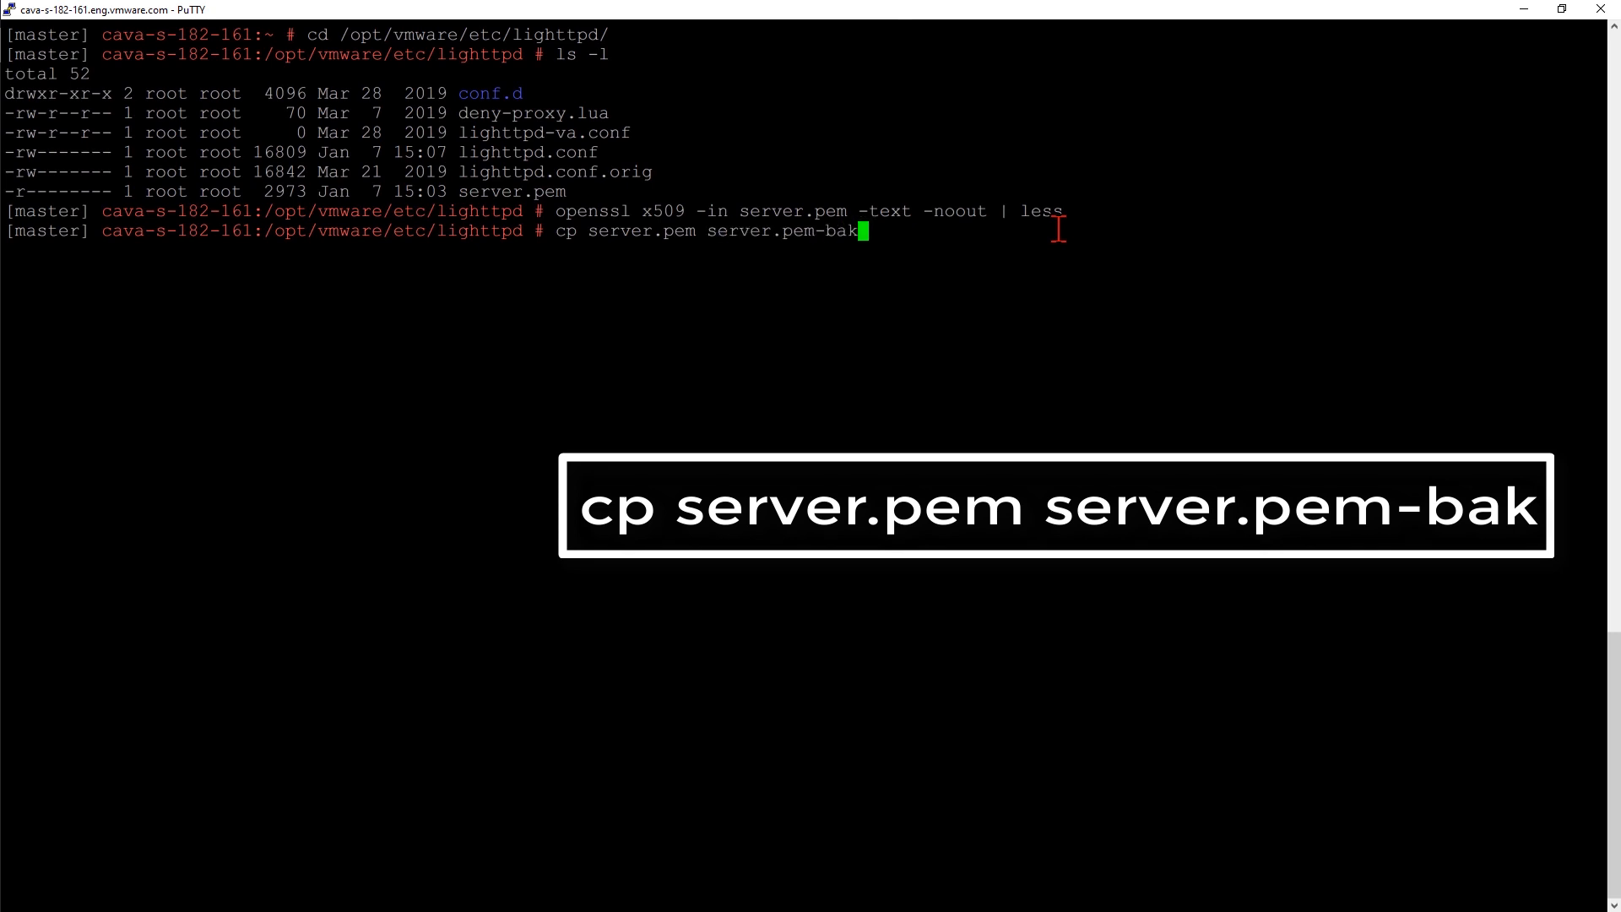
key("Return")
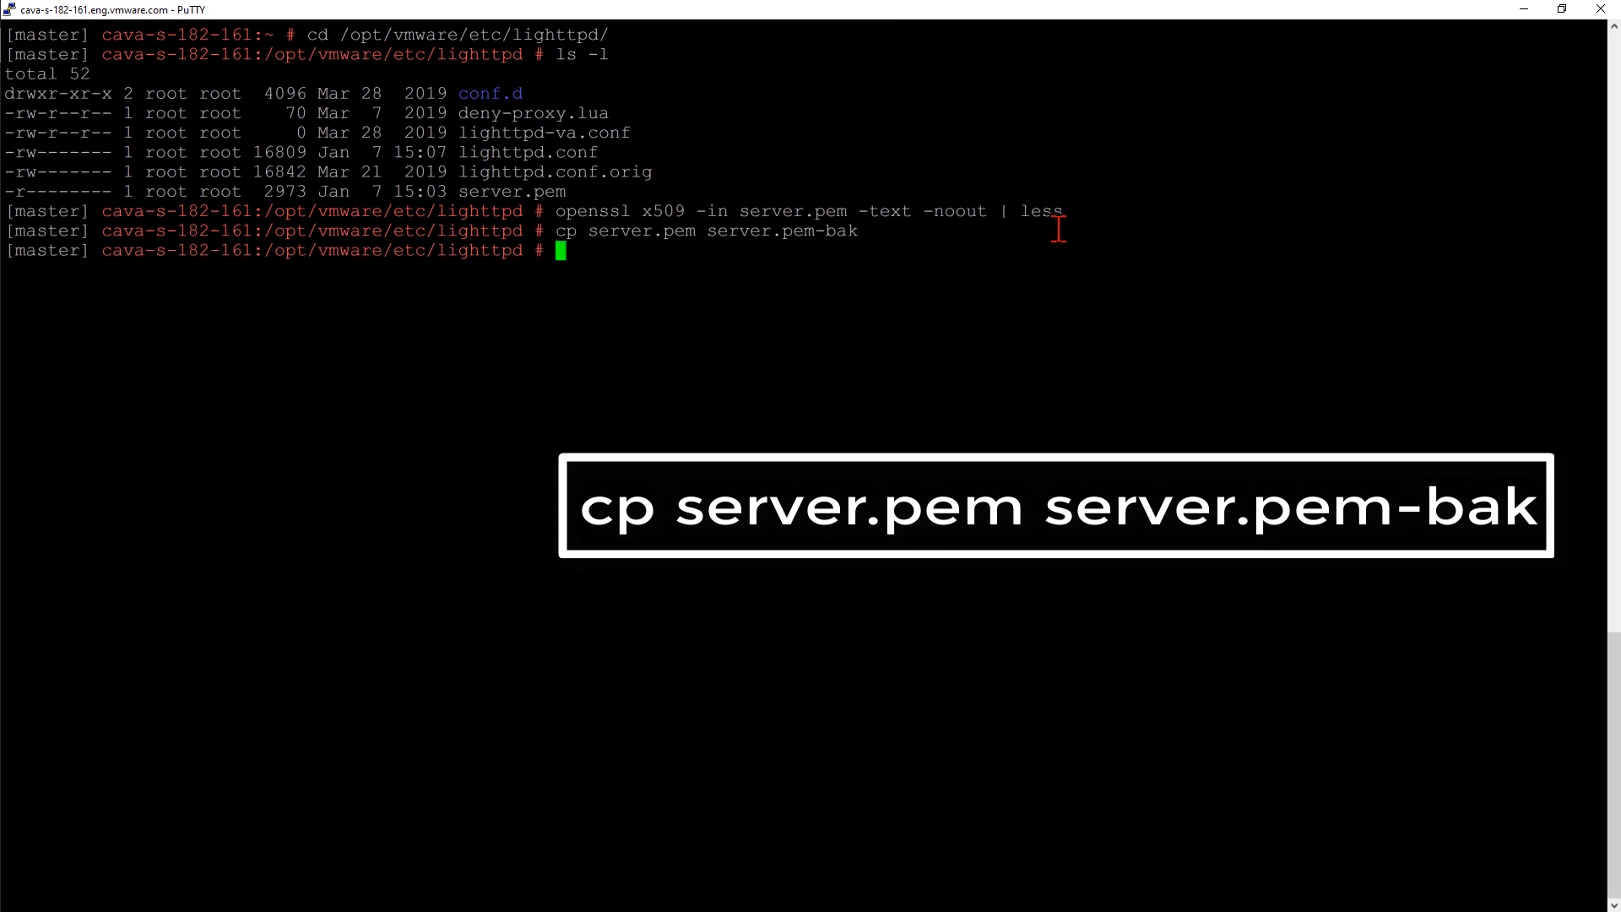
type("cp")
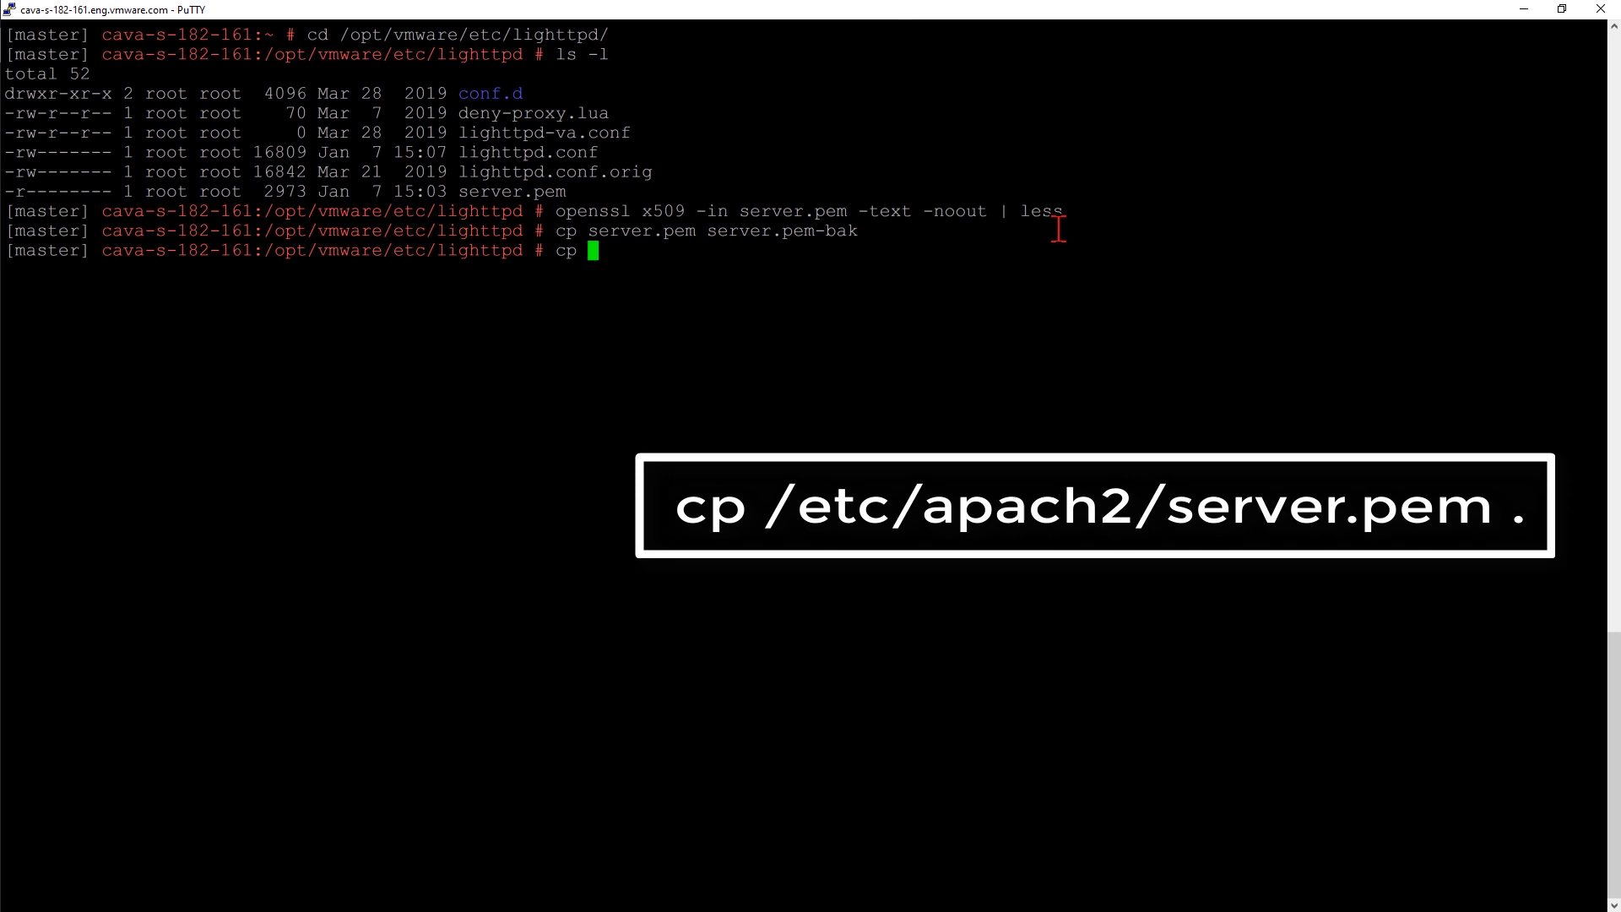
Overwrite the lighttpd server.pem with a copy of /etc/apache2/server.pem.
type("/etc/")
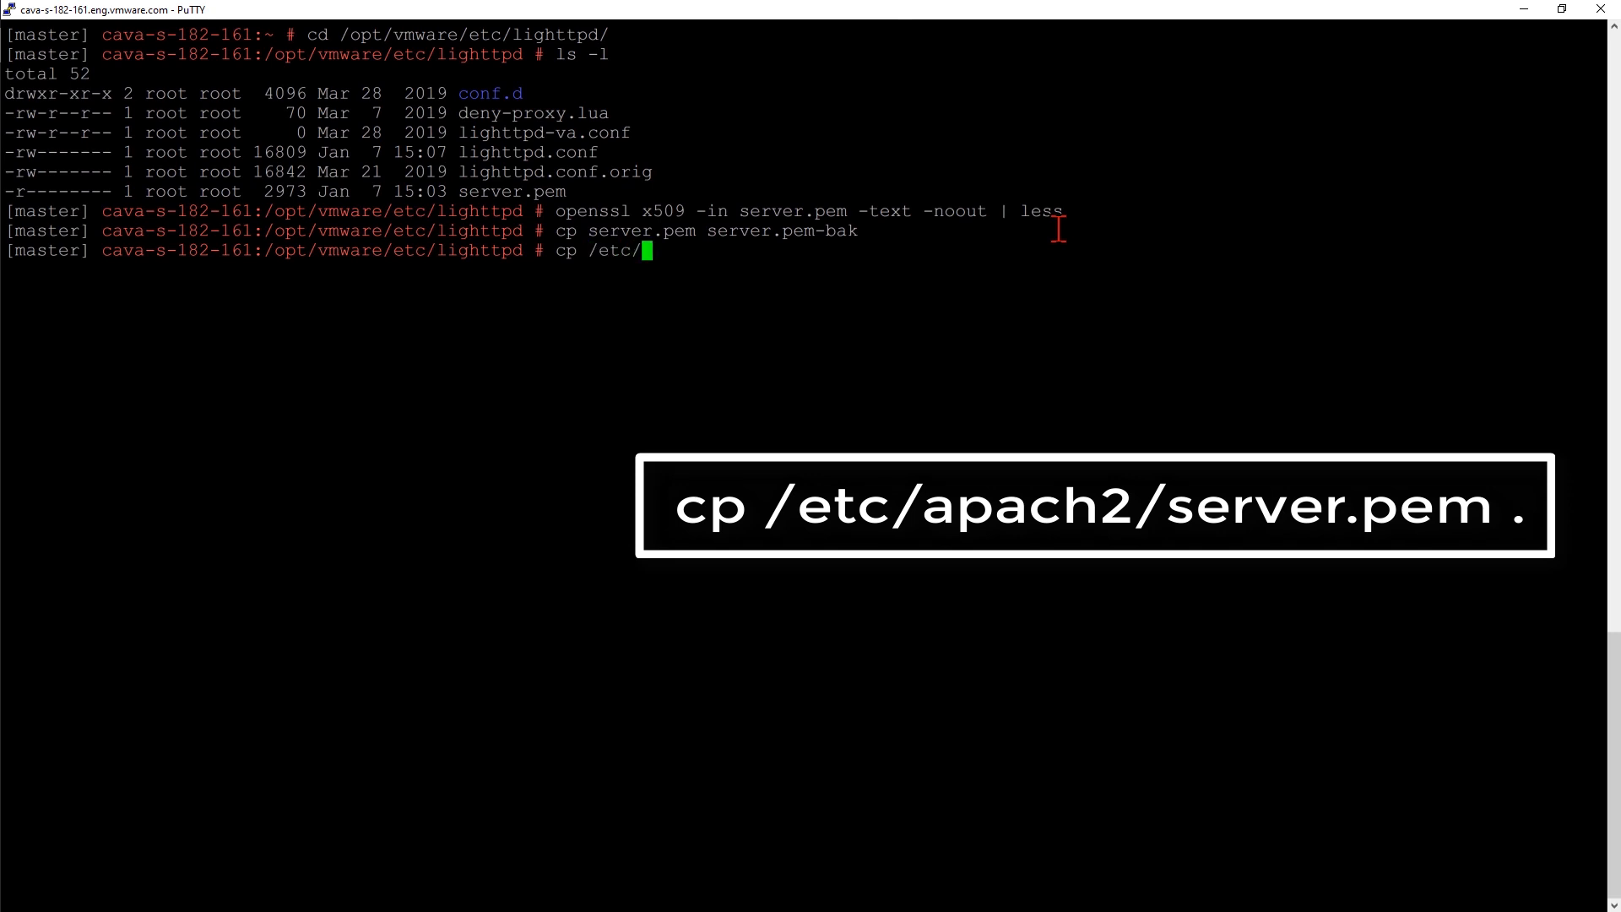
type("ap")
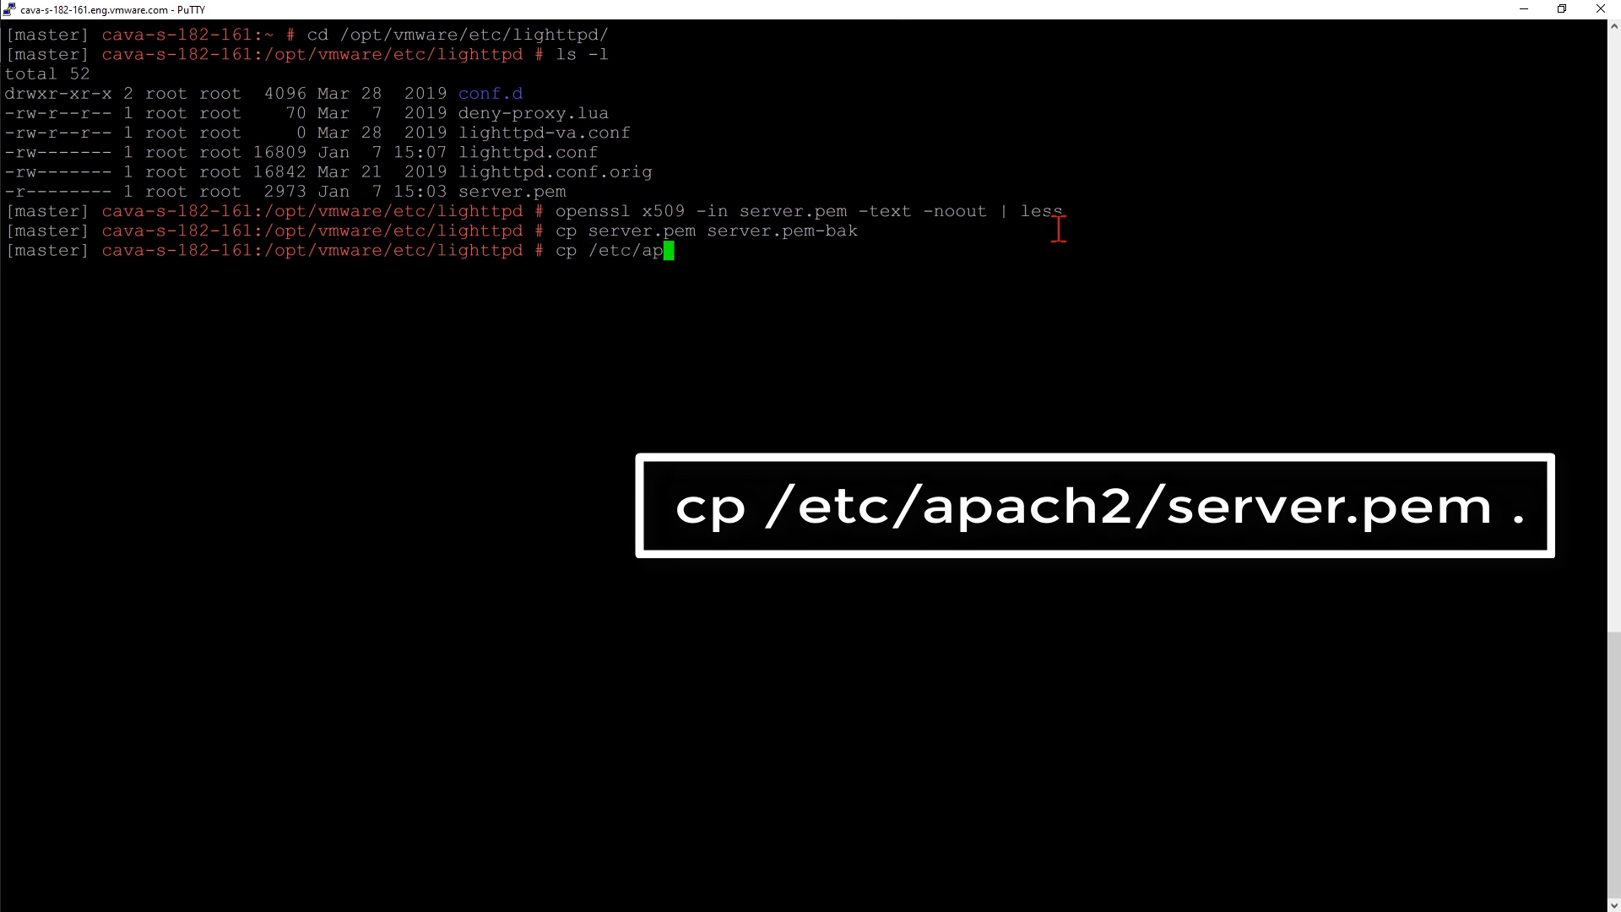
type("ache2/")
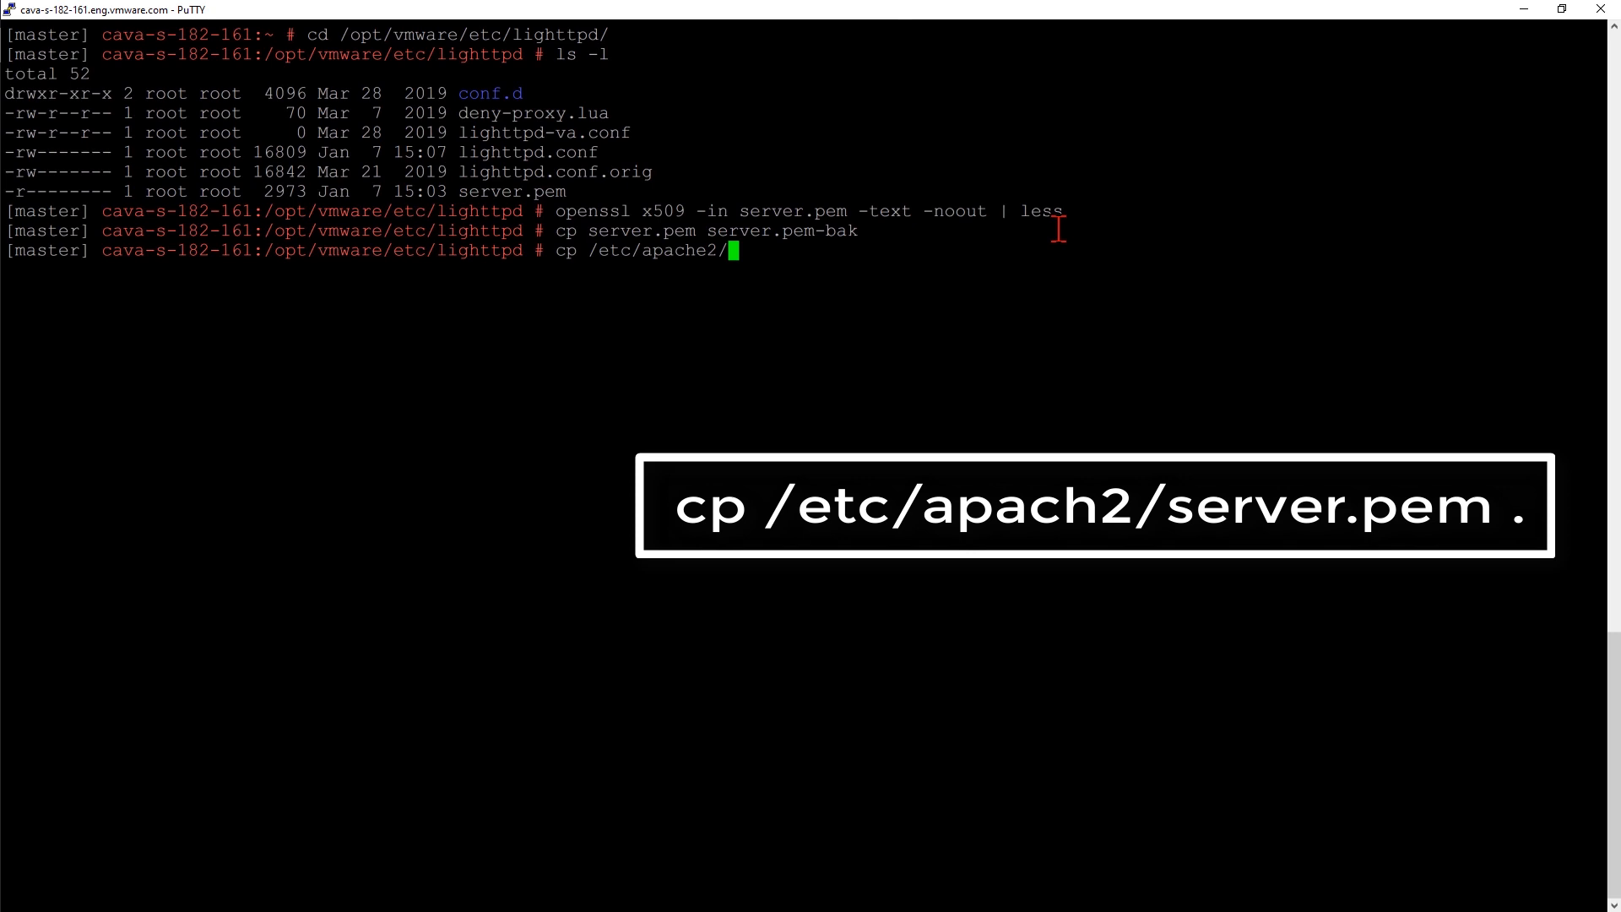
type("server.pem")
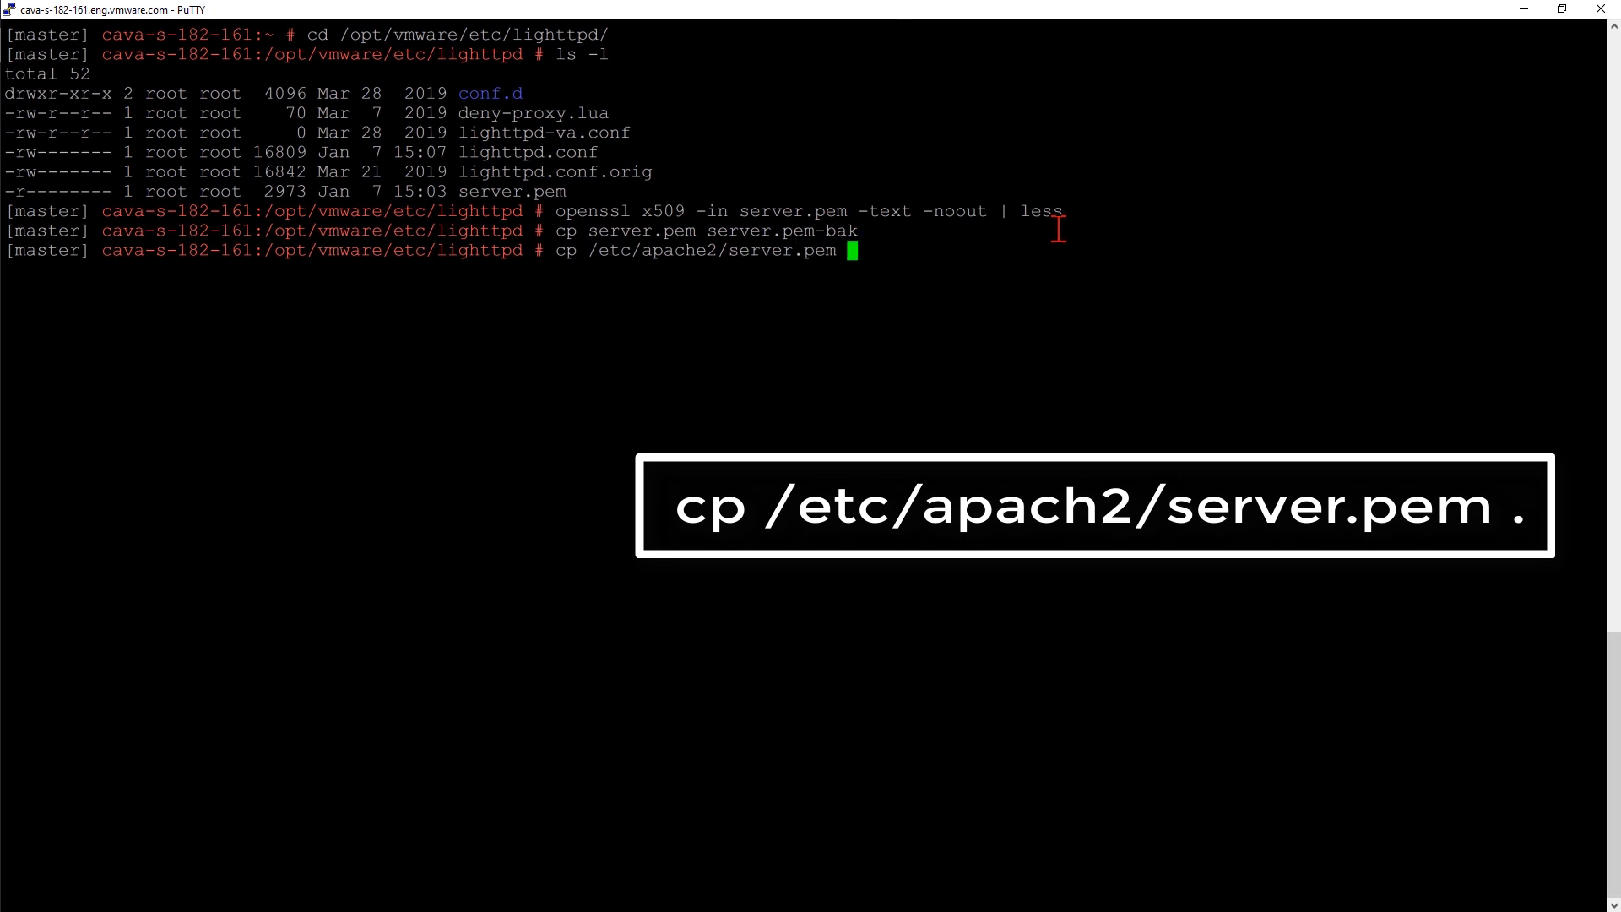
key("Return")
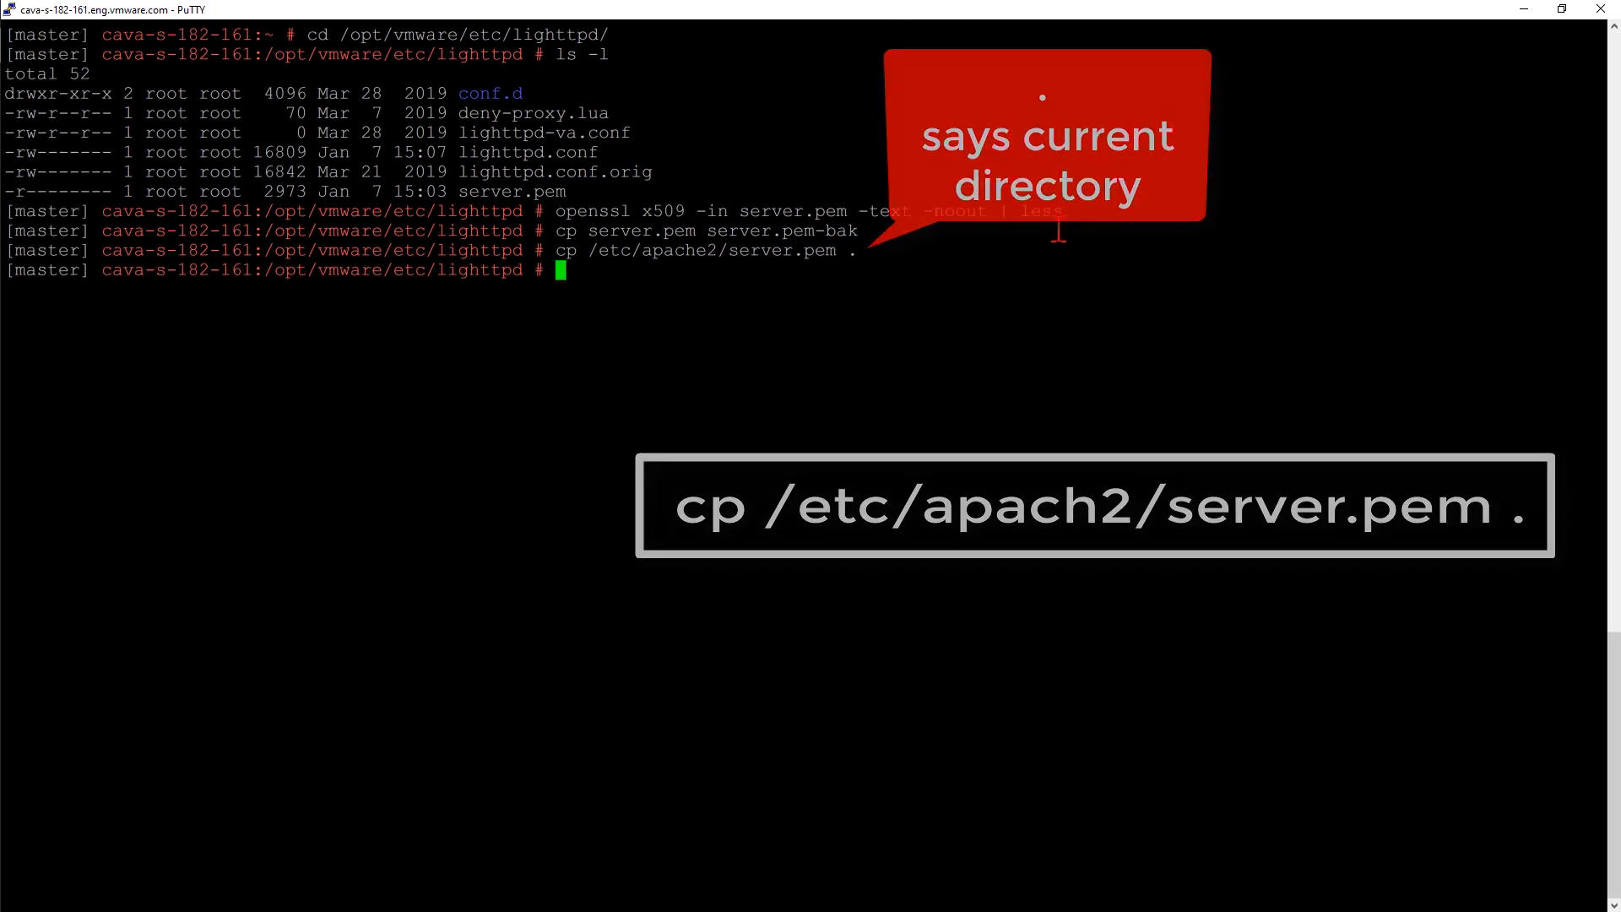
type("cp server.pem server.pem-bak")
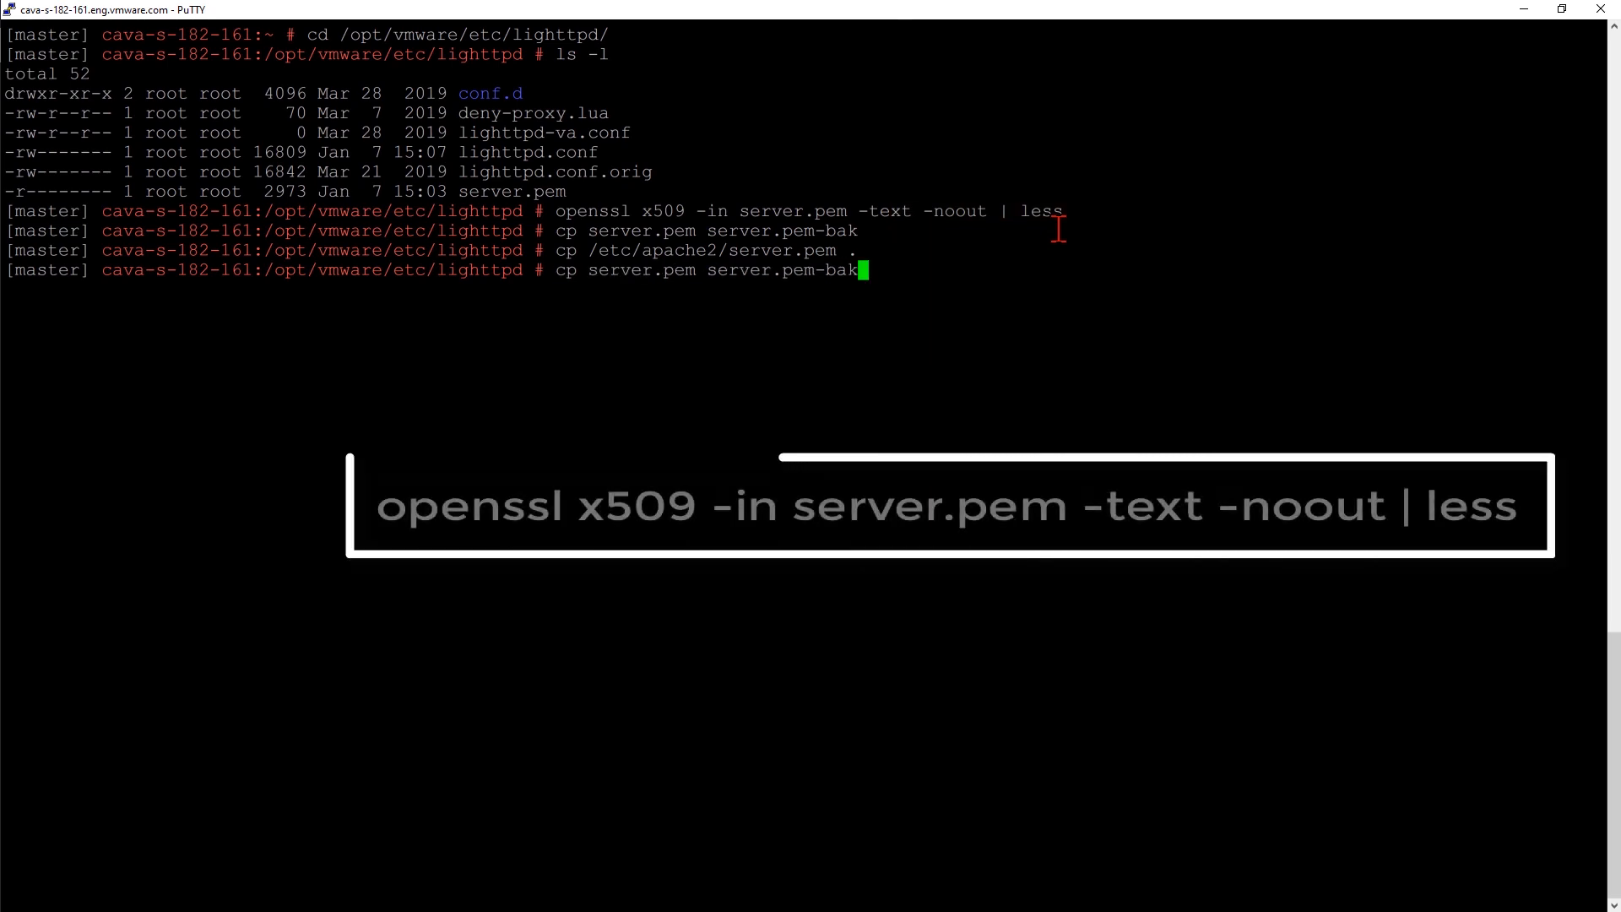
Review the new server.pem's issuer and subject for cava-s-182-161.eng.vmware.com, then exit.
key("Return")
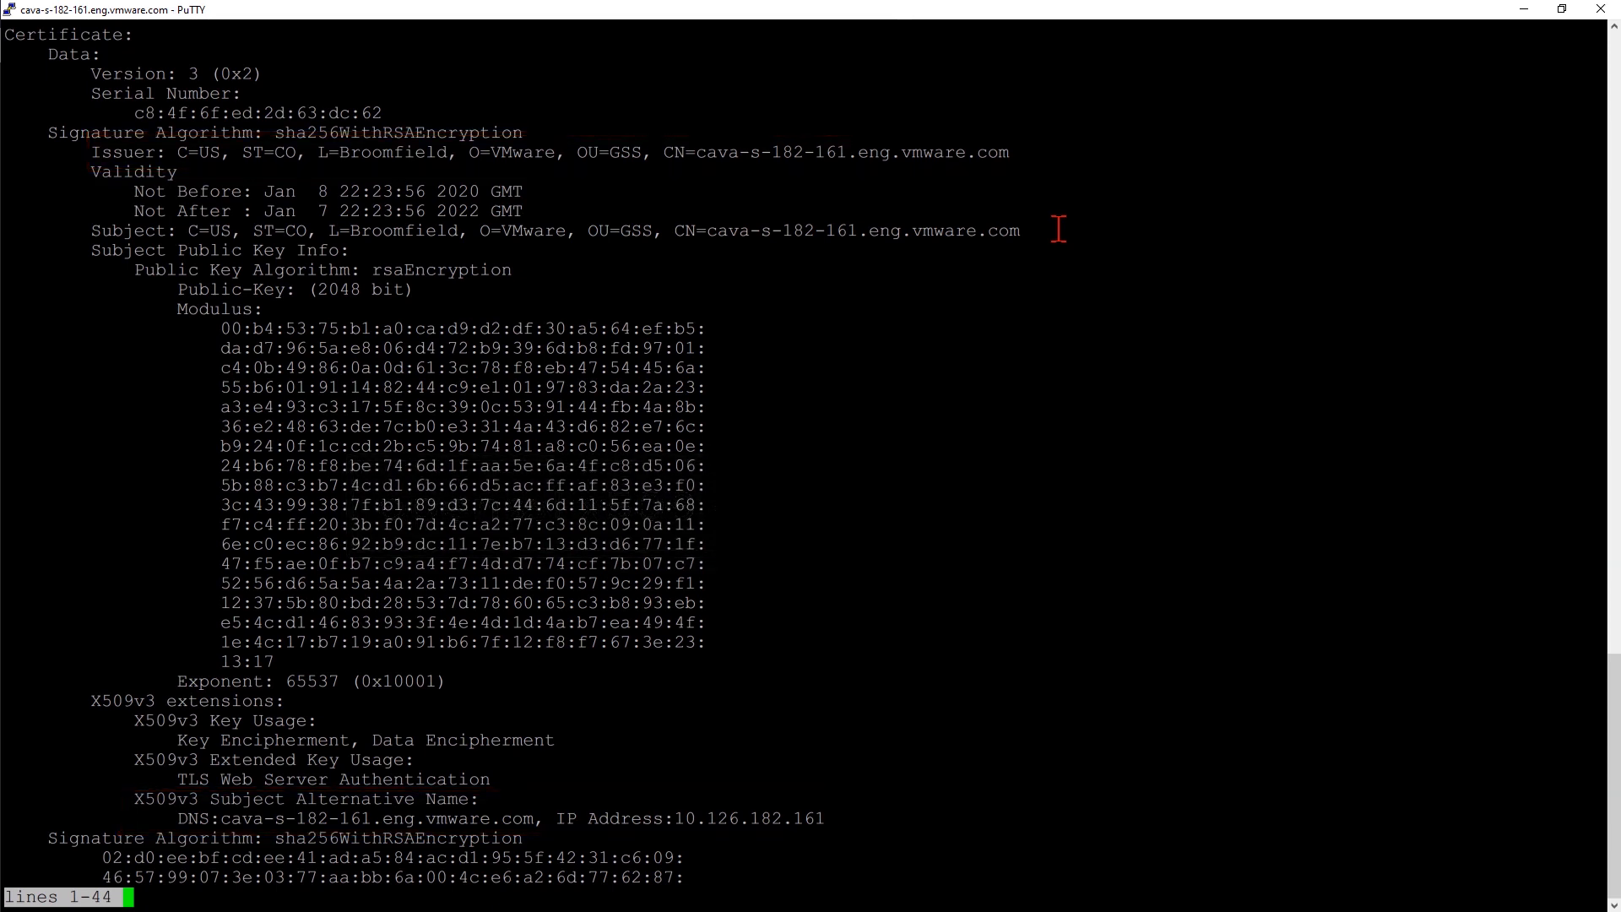
key("q")
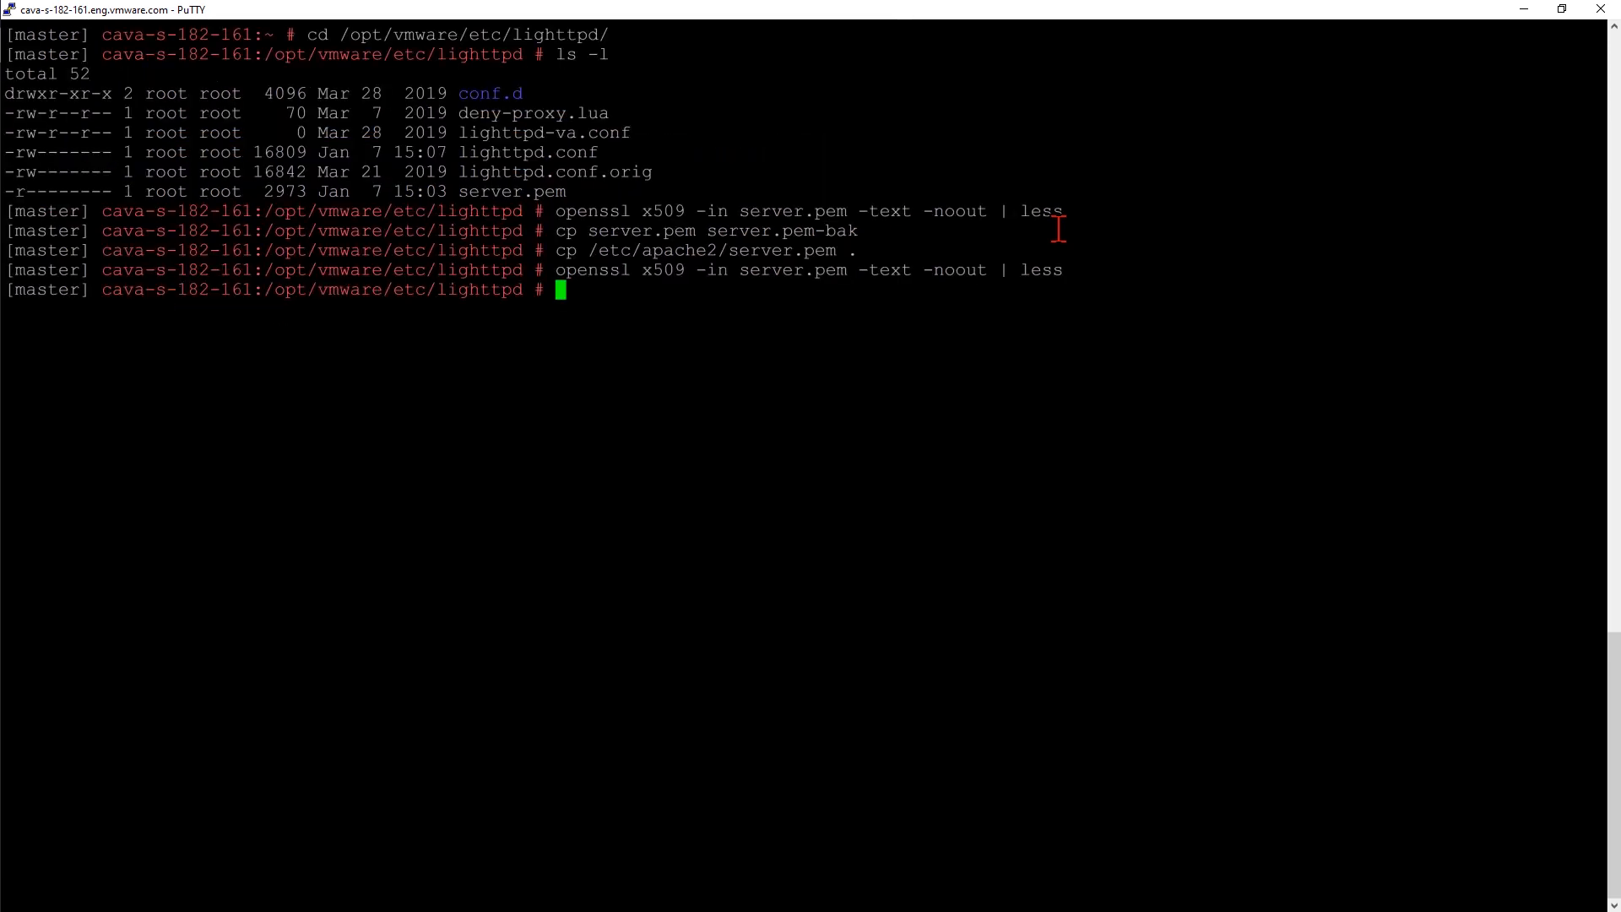
Restart the vami-lighttp service with 'service vami-lighttp restart'.
type("service vami")
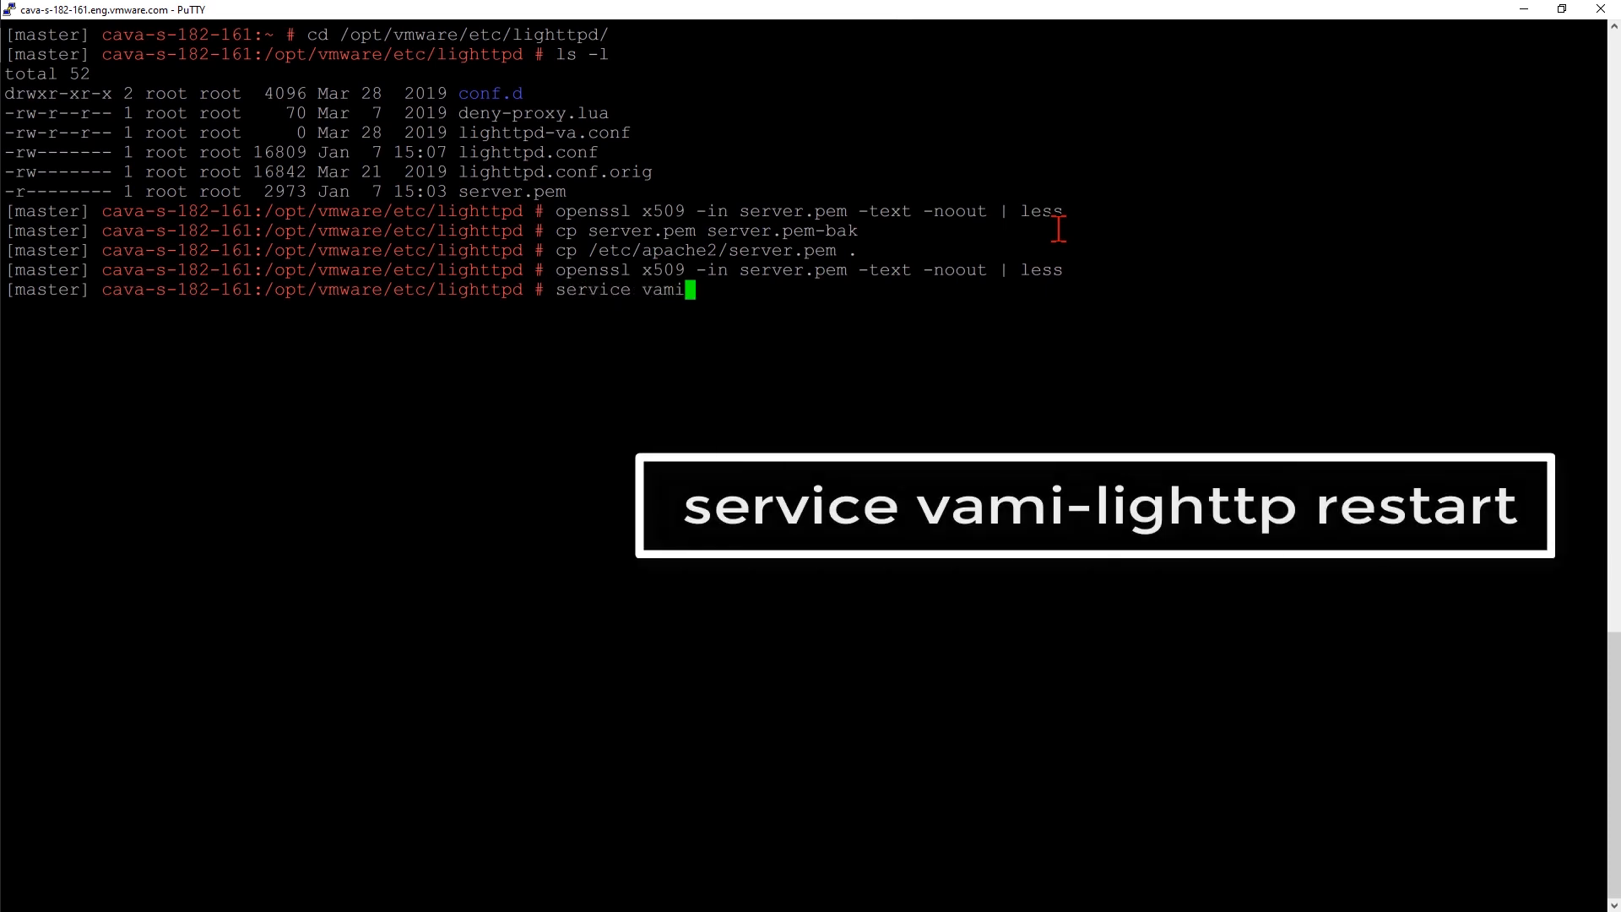
type("-lighttp")
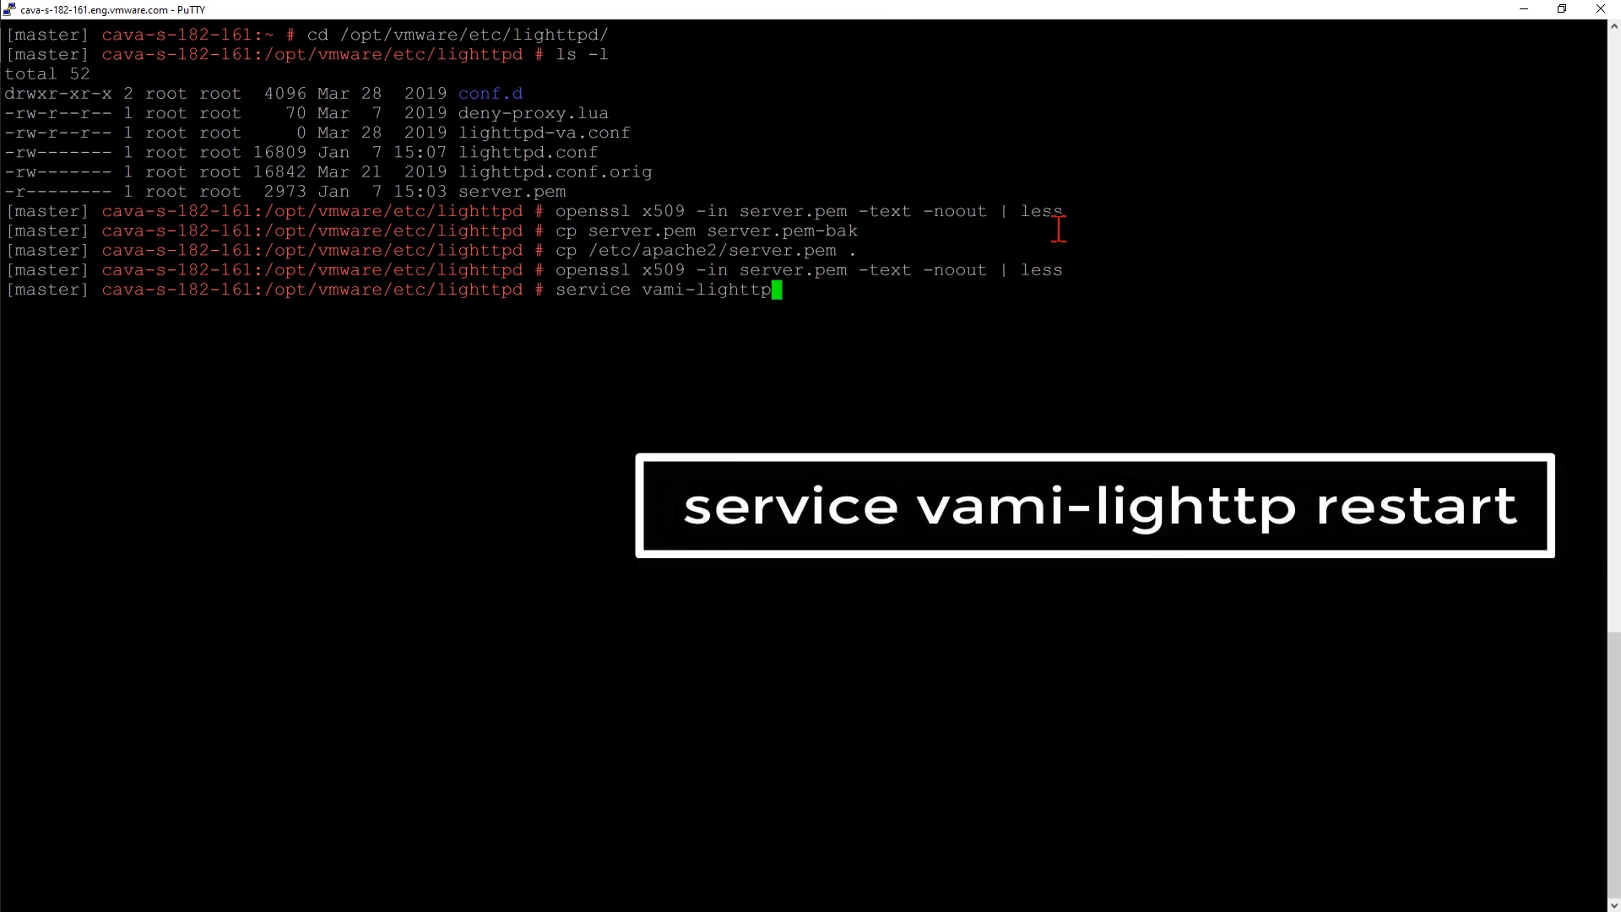
key("Return")
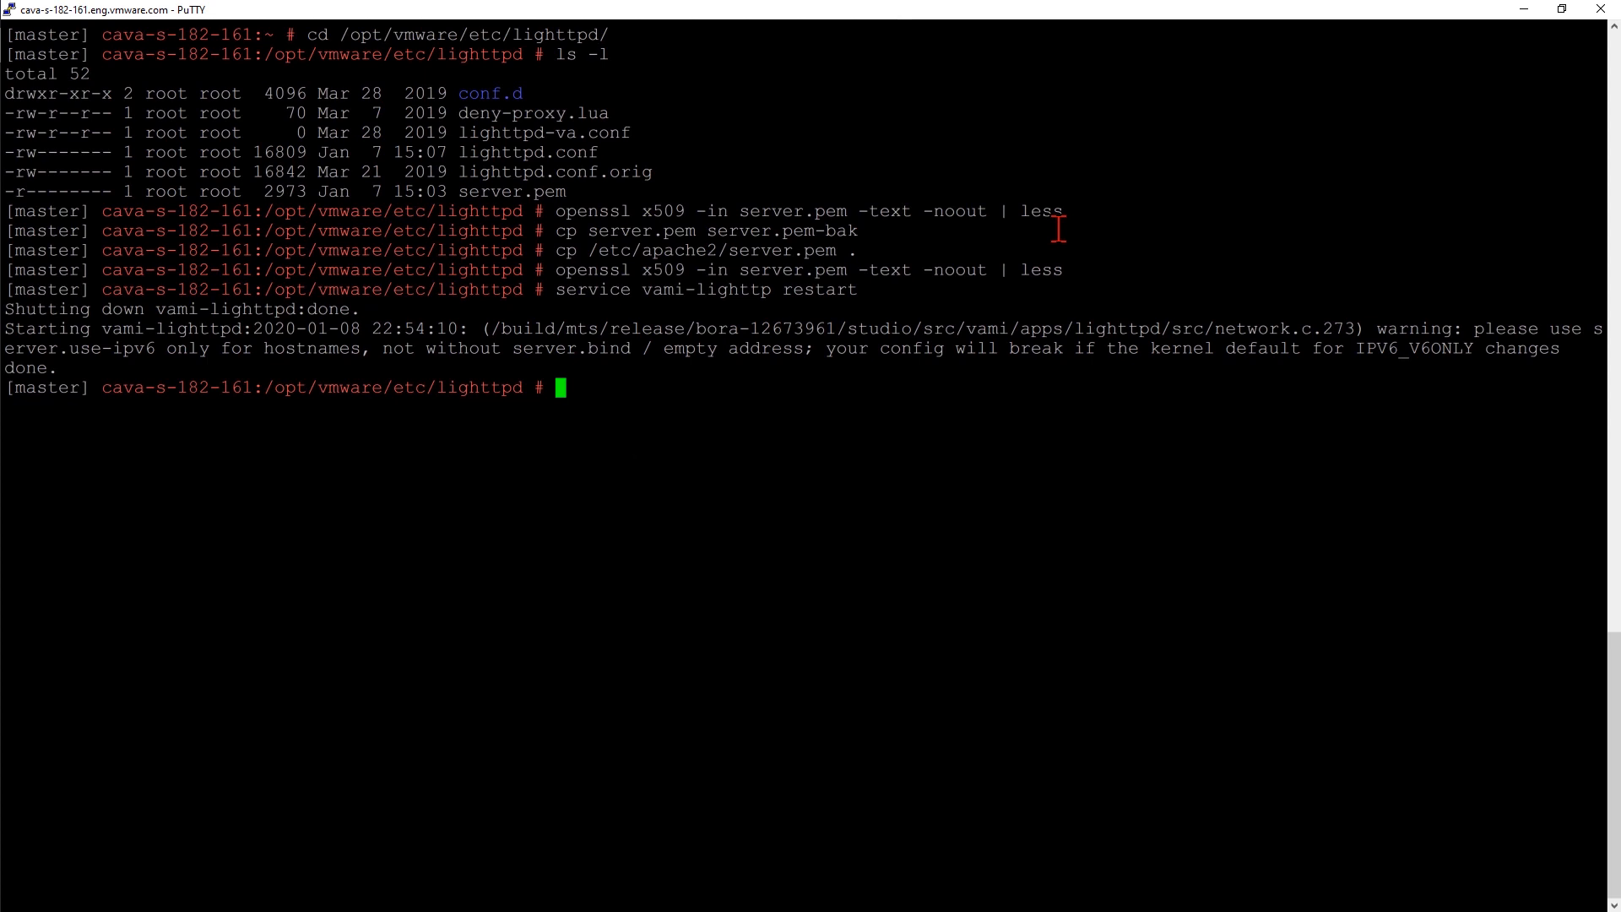
type("service ha")
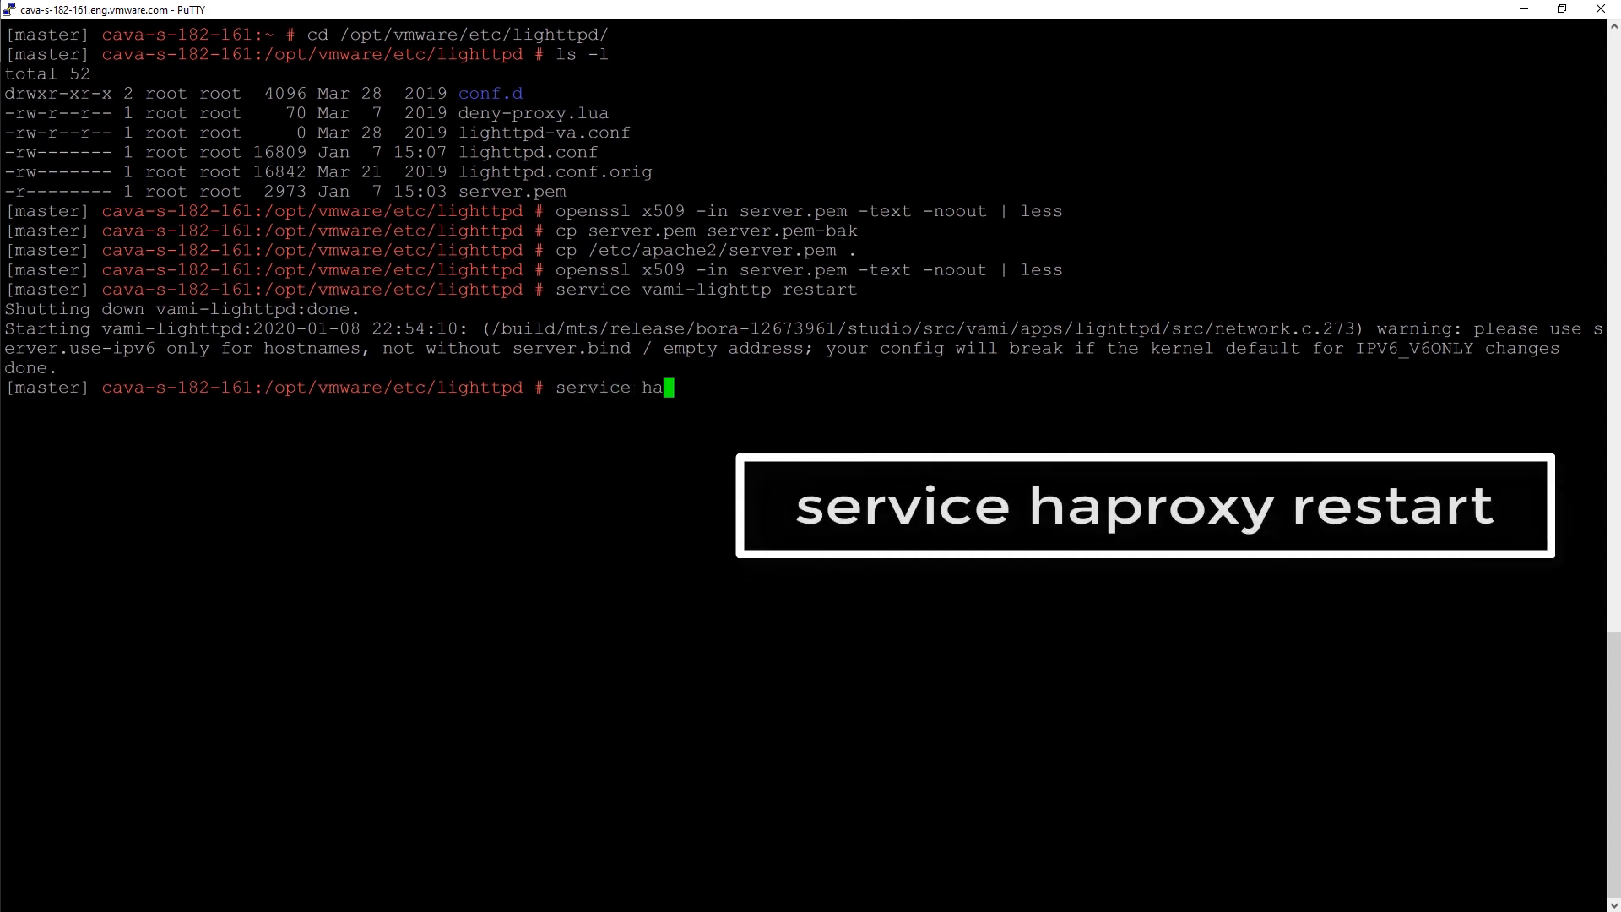
Run 'service haproxy restart' to restart haproxy.
key("Return")
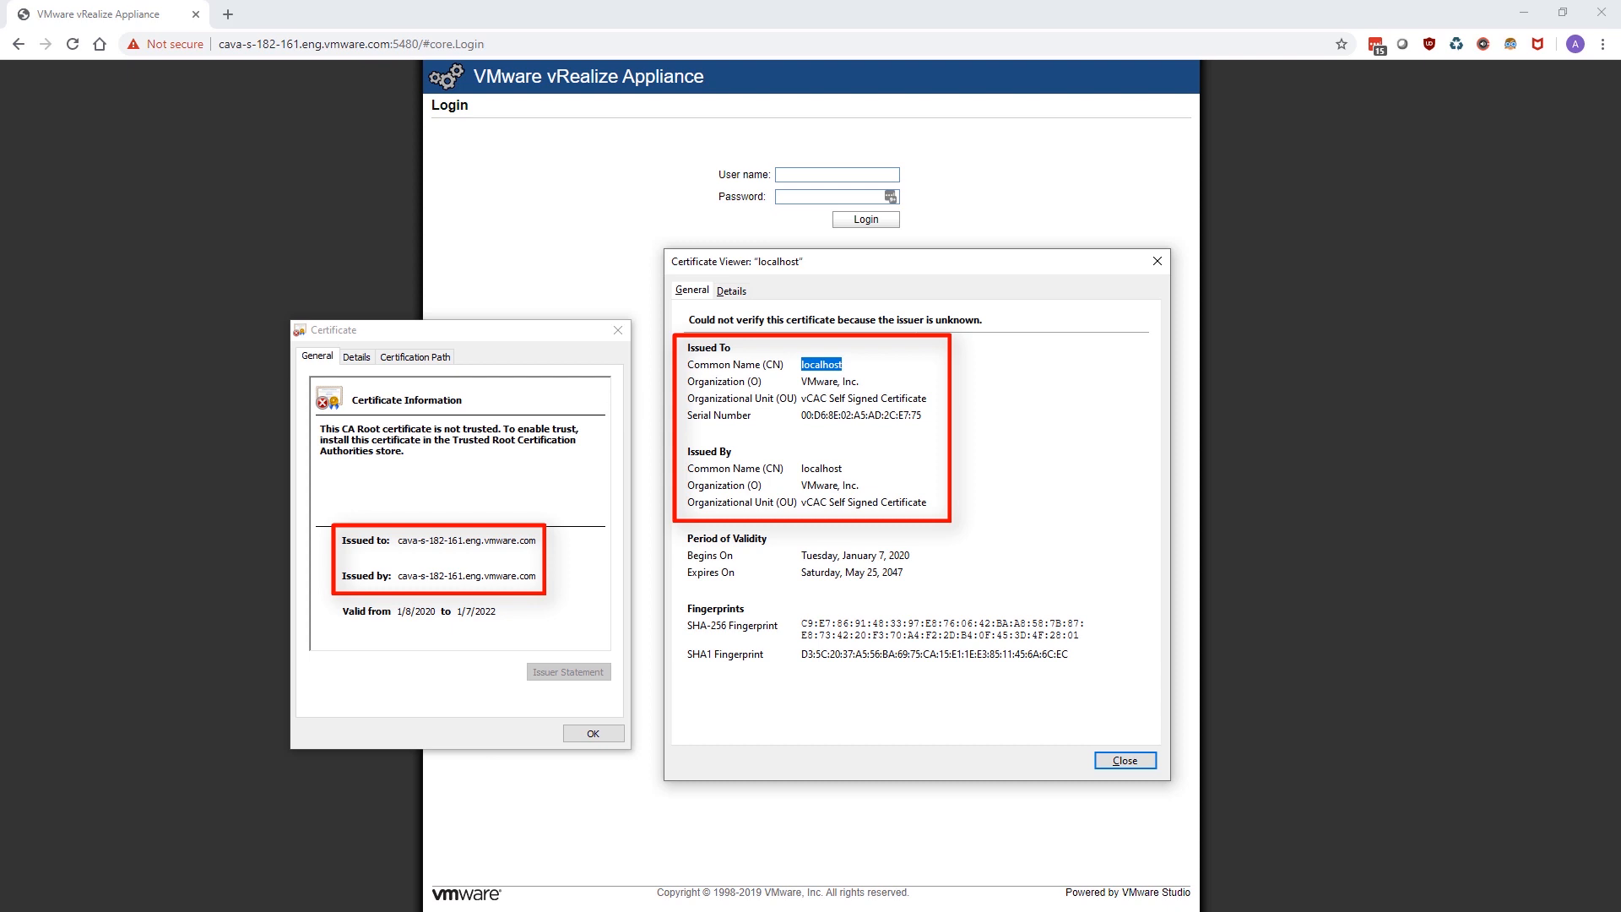
Check the certificate's details and Enhanced Key Usage, then load the port 5480 management page.
left_click(1124, 760)
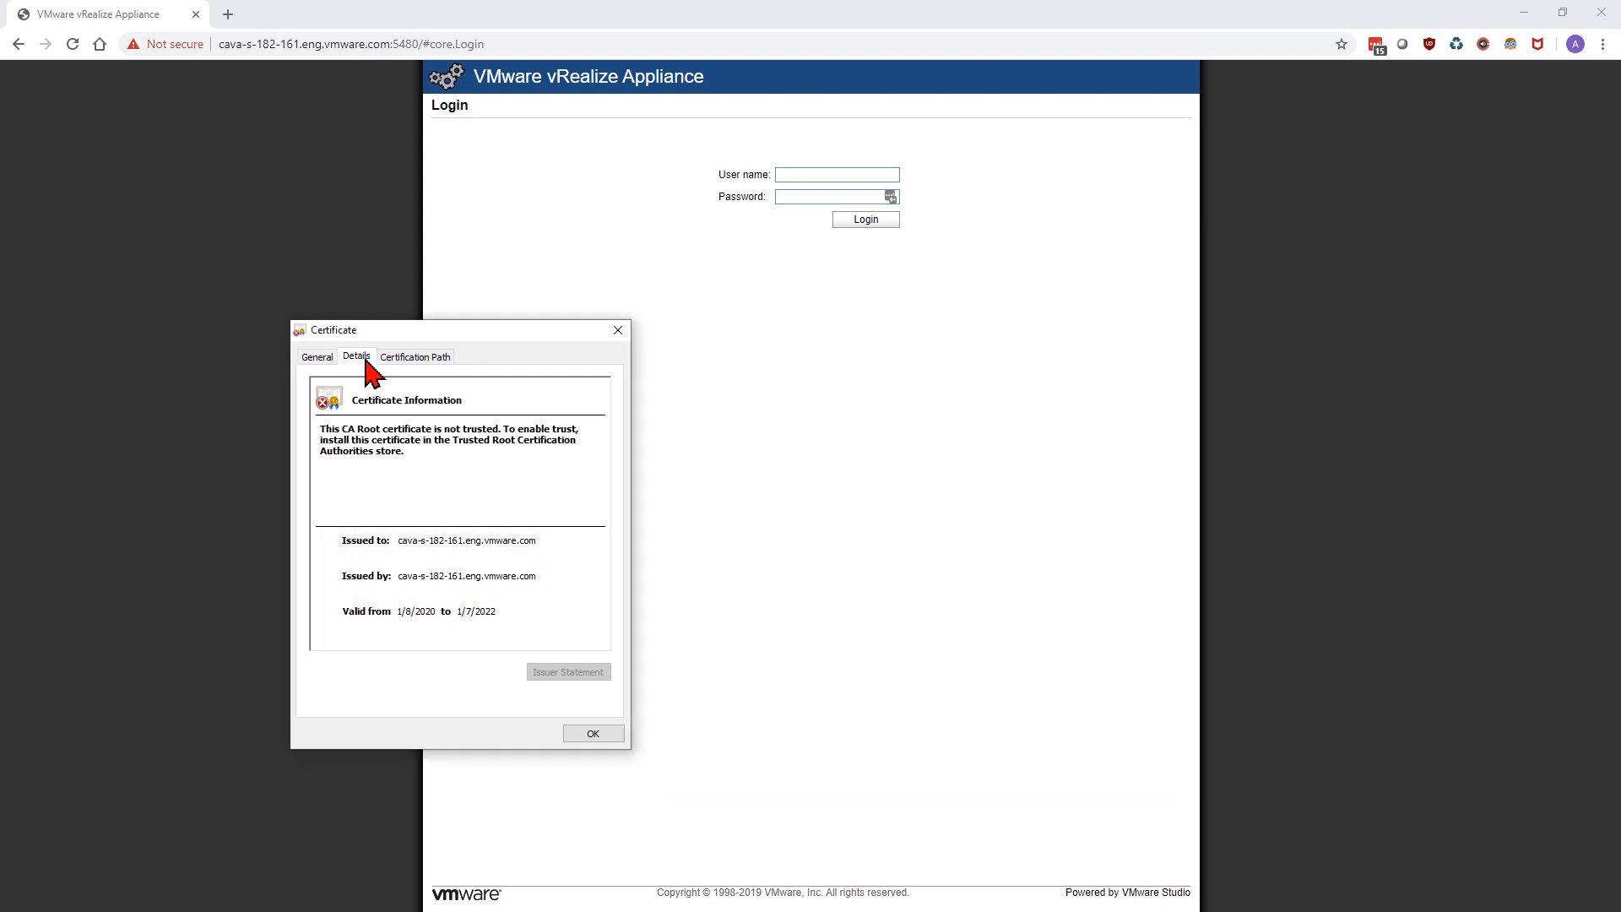
left_click(355, 356)
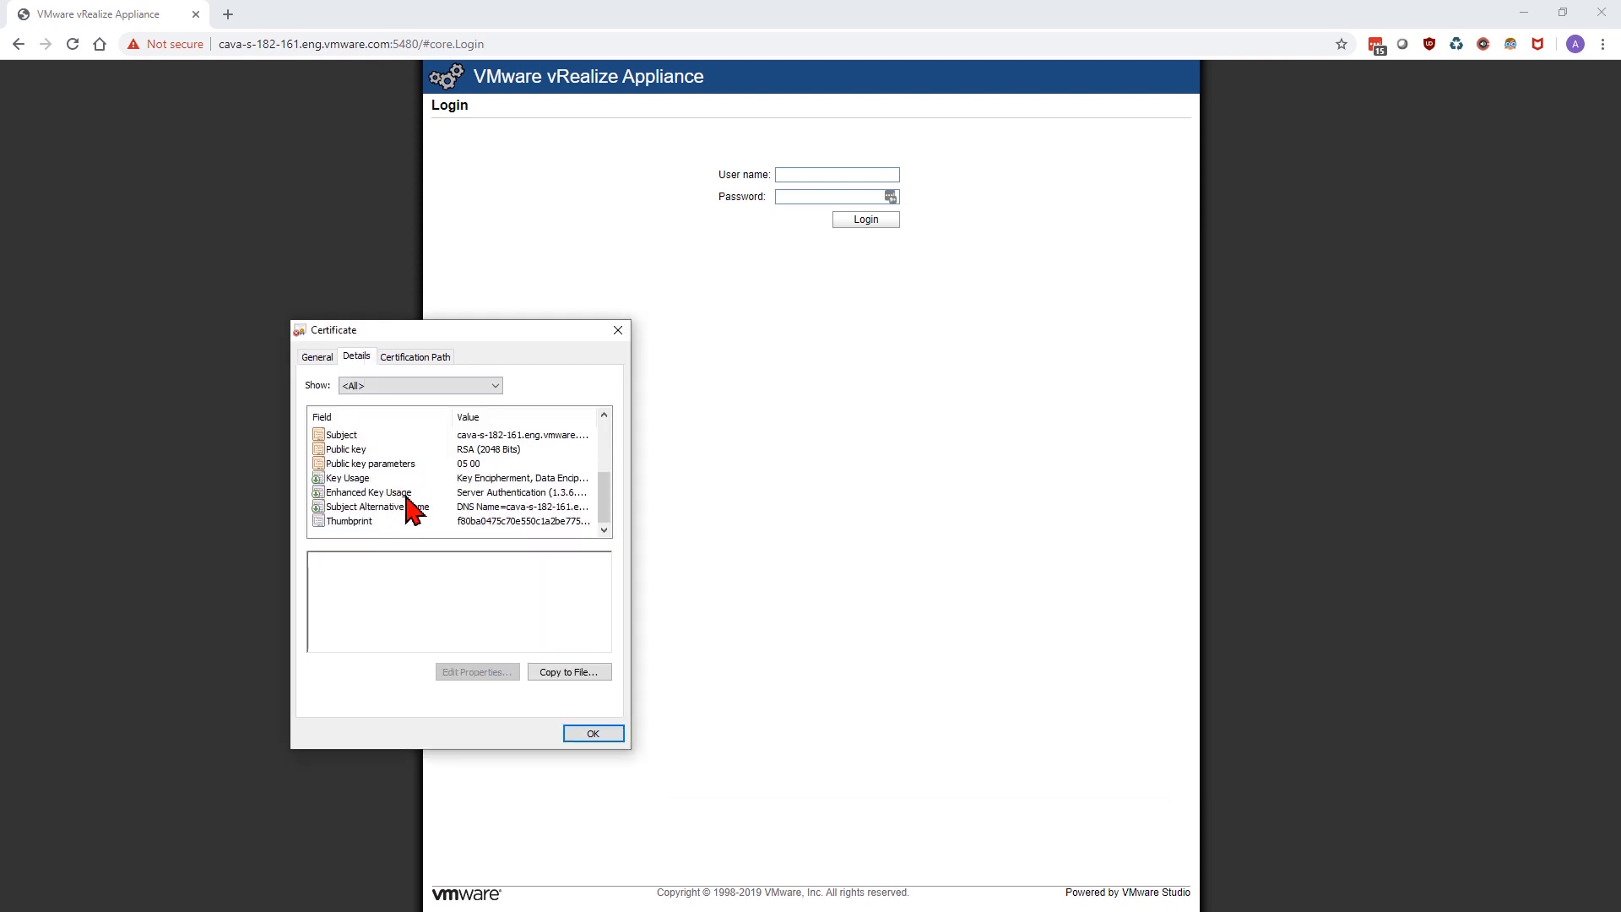
left_click(378, 507)
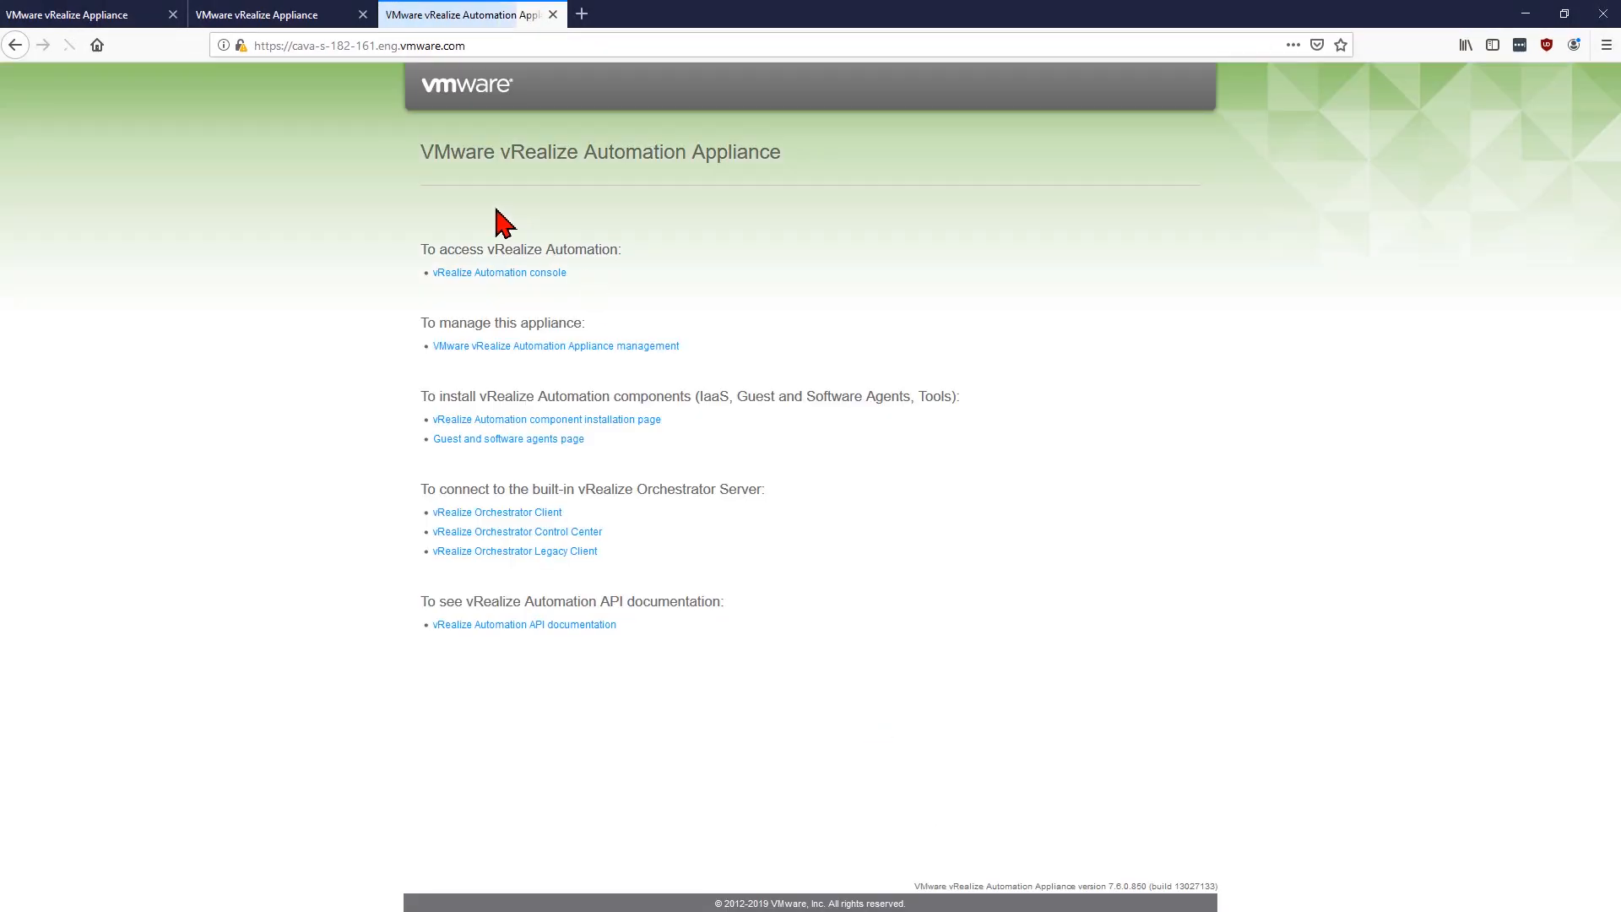
left_click(556, 345)
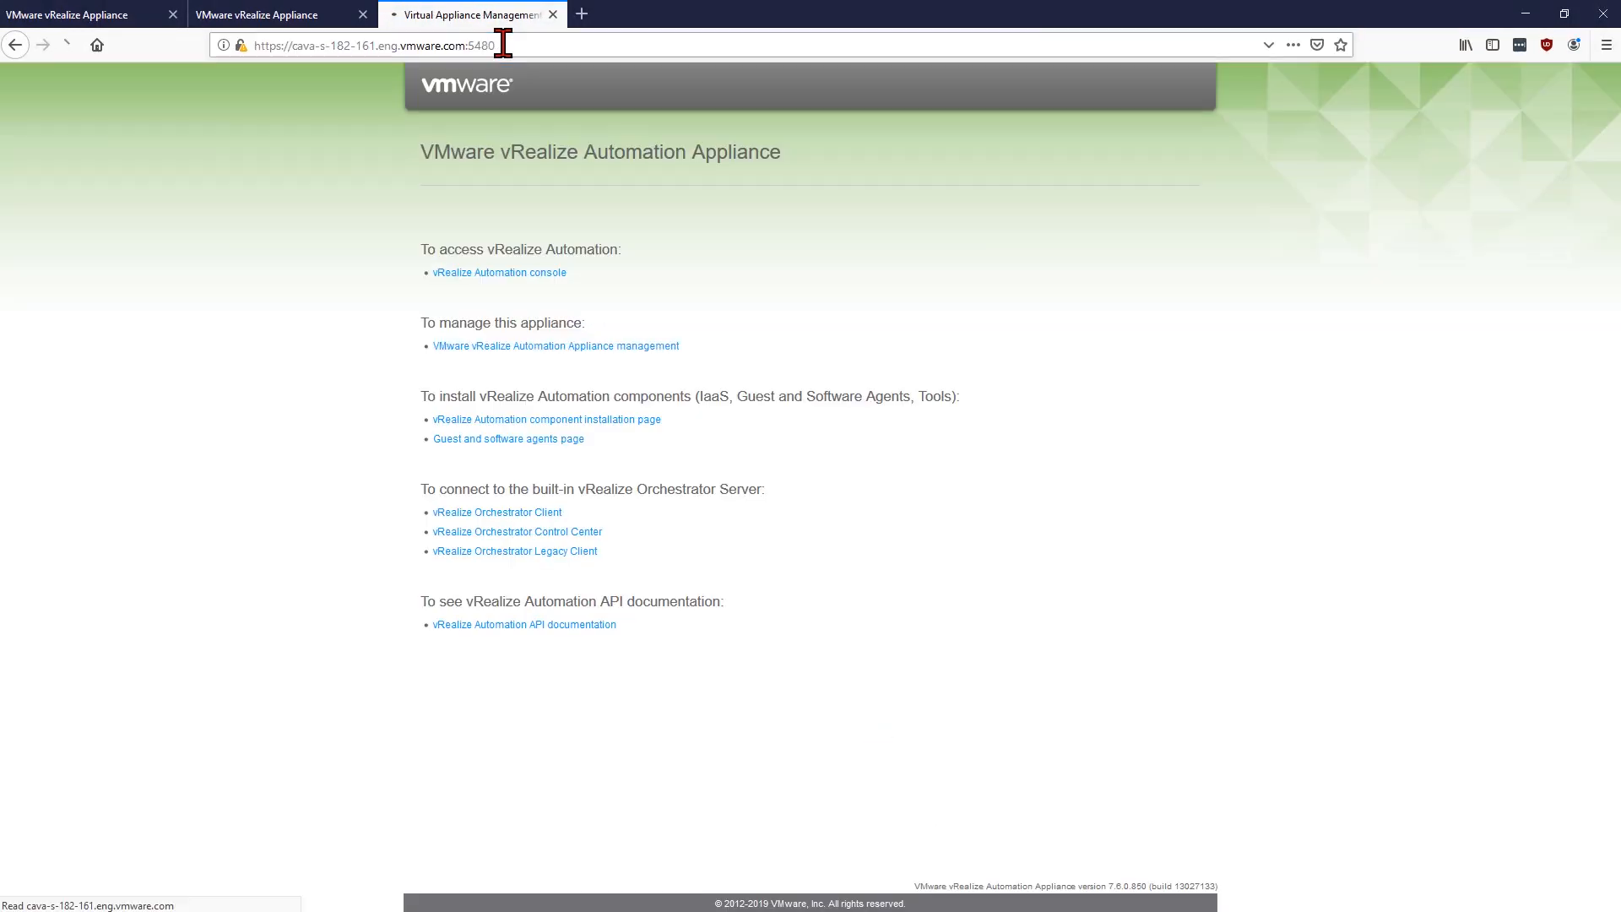